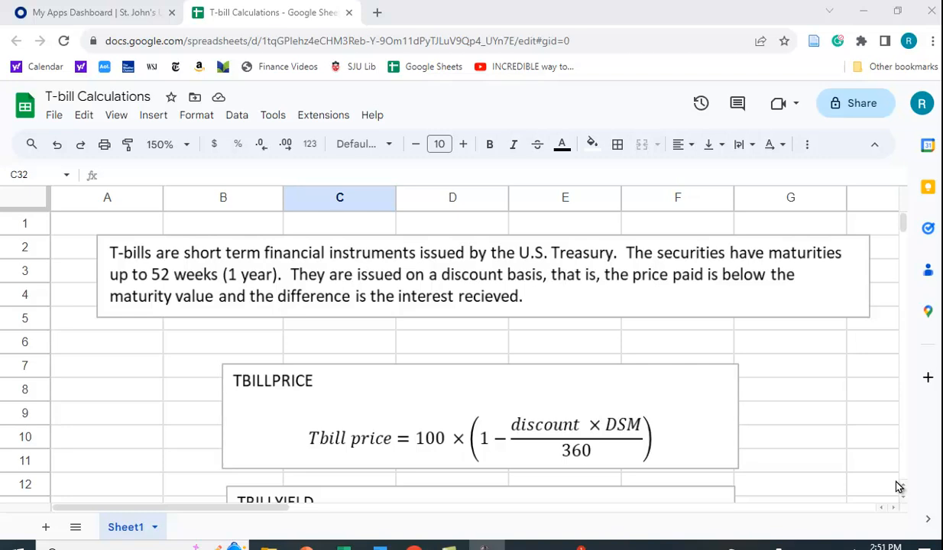
pyautogui.moveTo(856, 451)
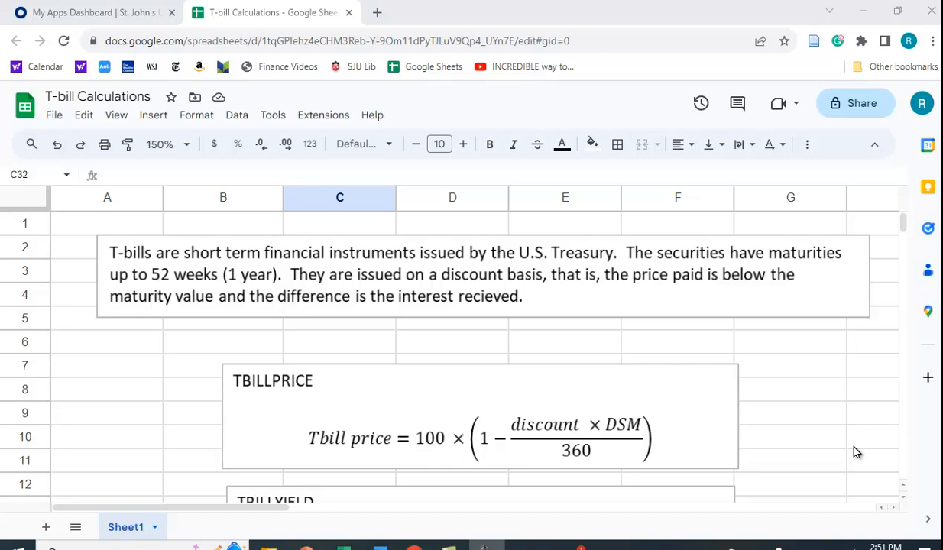
# - Scroll down past TBILLPRICE to reveal the TBILLYIELD and TBILLEQ formula boxes
pyautogui.scroll(-3)
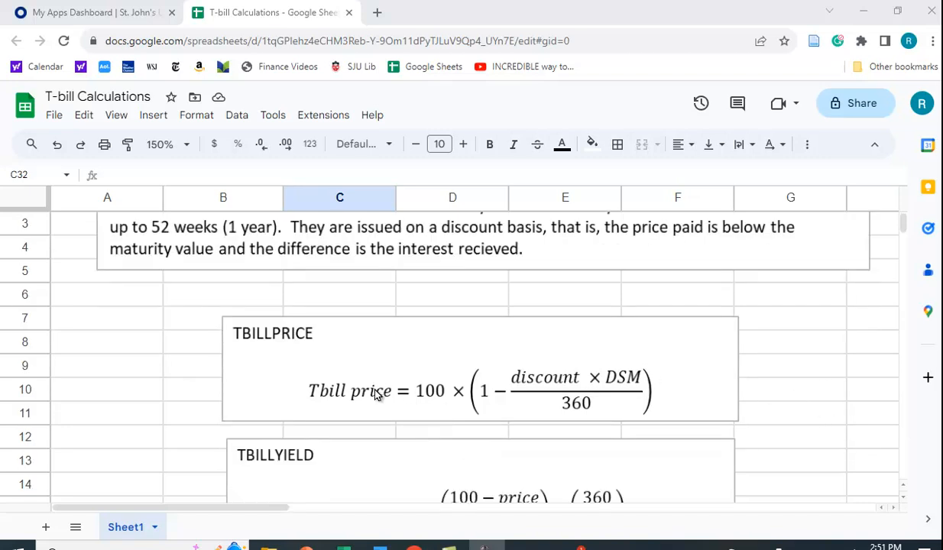
pyautogui.moveTo(443, 435)
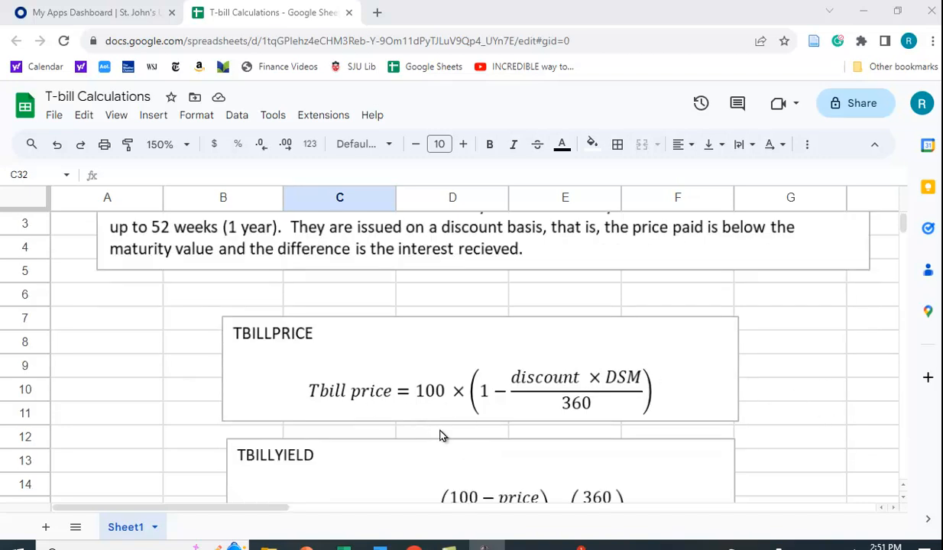
pyautogui.moveTo(489, 403)
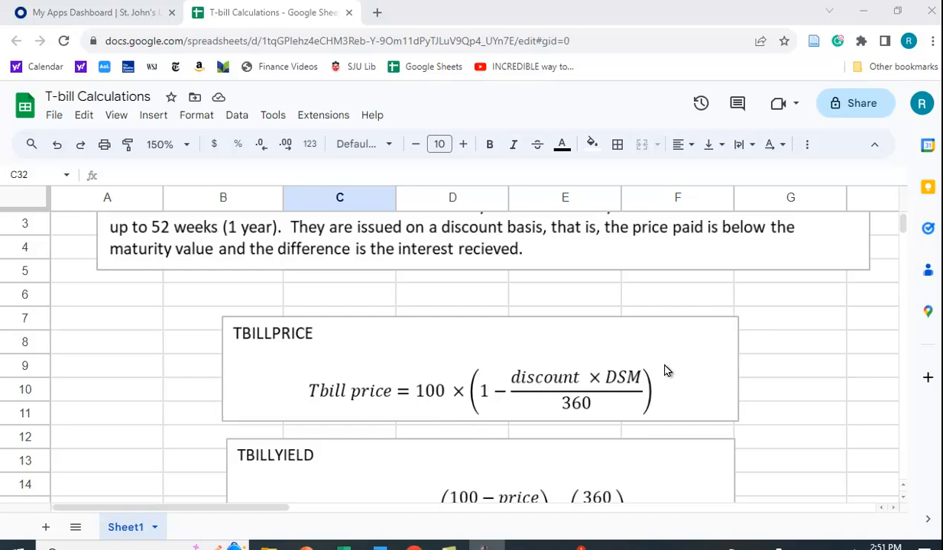
pyautogui.moveTo(552, 386)
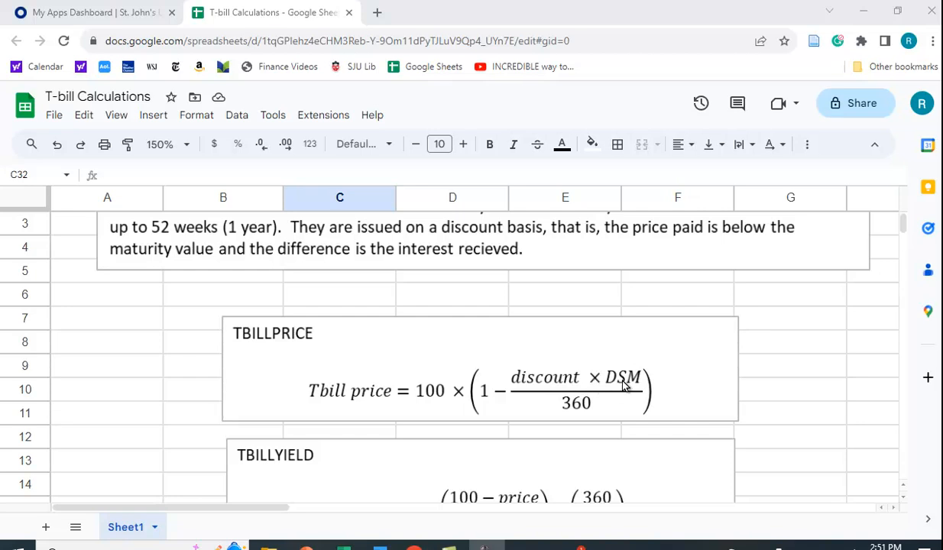
pyautogui.moveTo(638, 392)
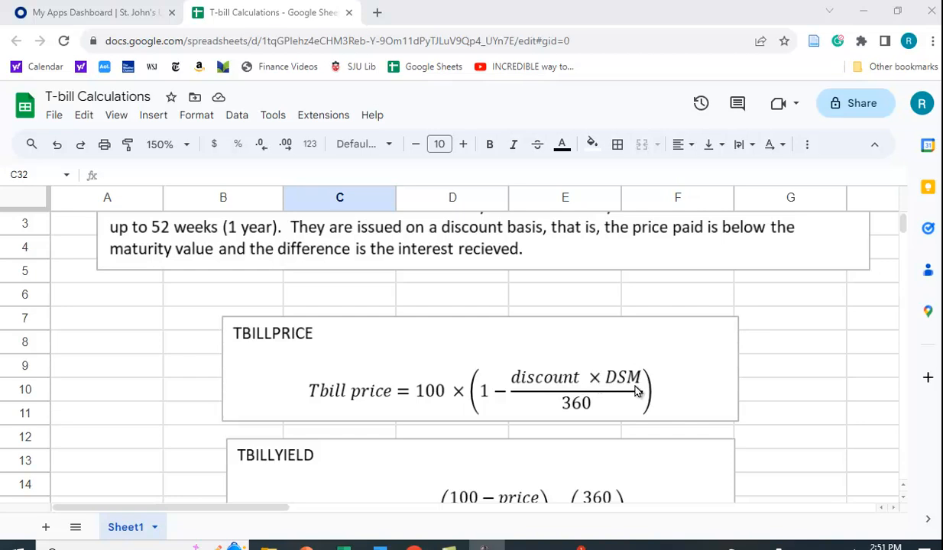
pyautogui.moveTo(603, 424)
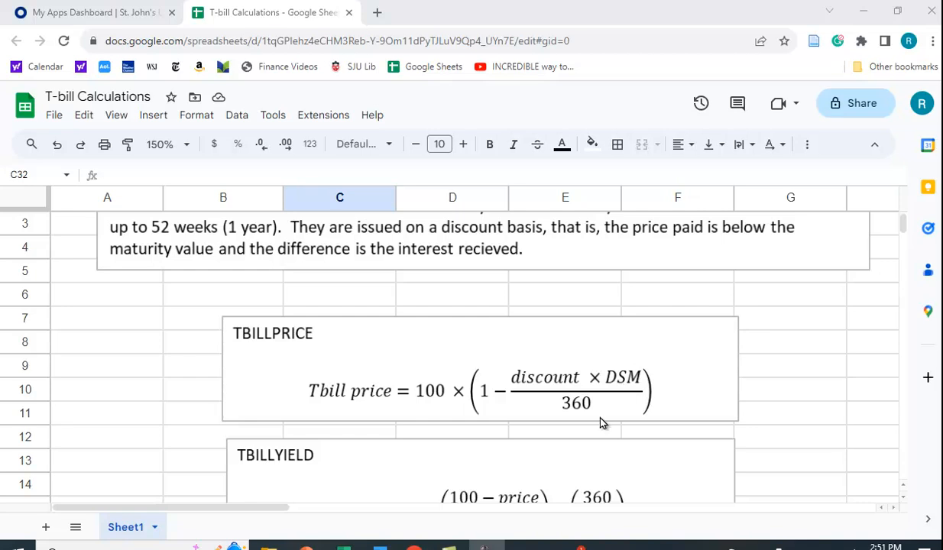
pyautogui.moveTo(604, 420)
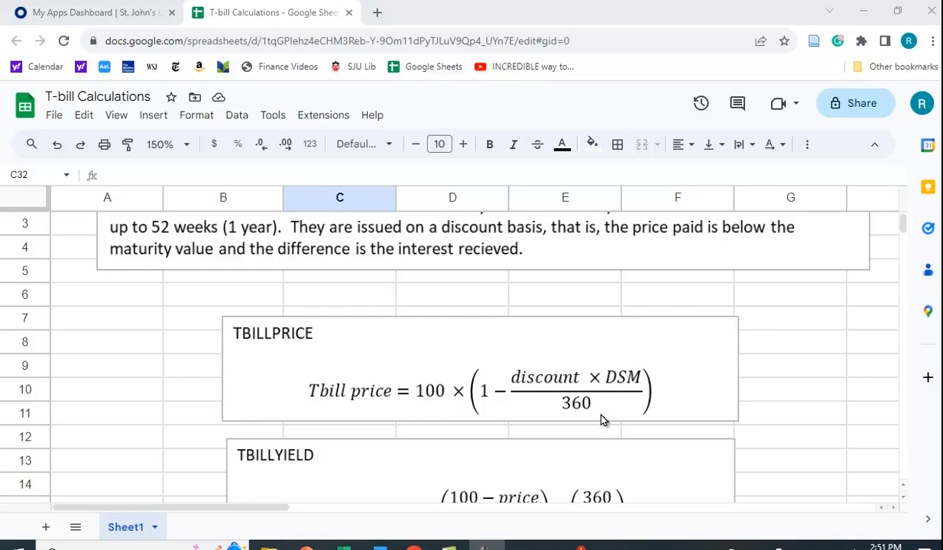
pyautogui.moveTo(429, 409)
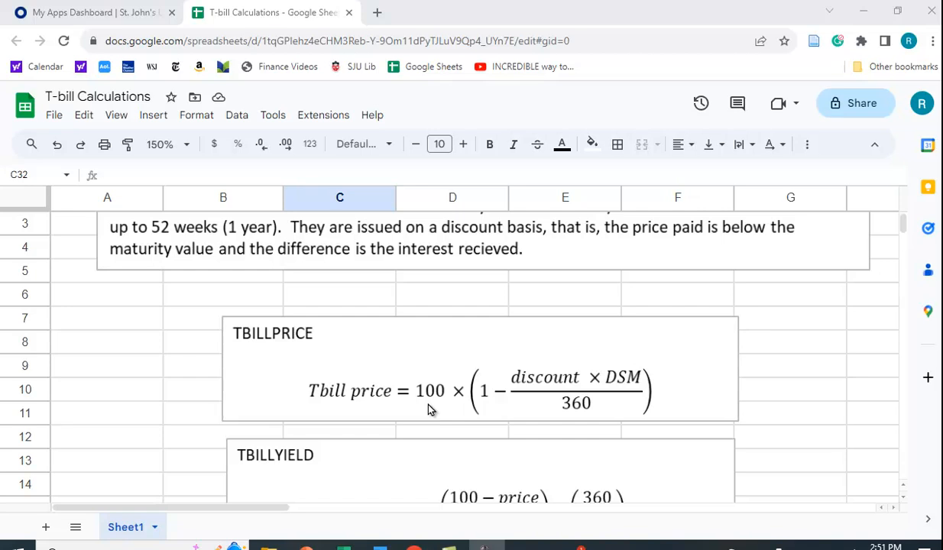
pyautogui.scroll(-3)
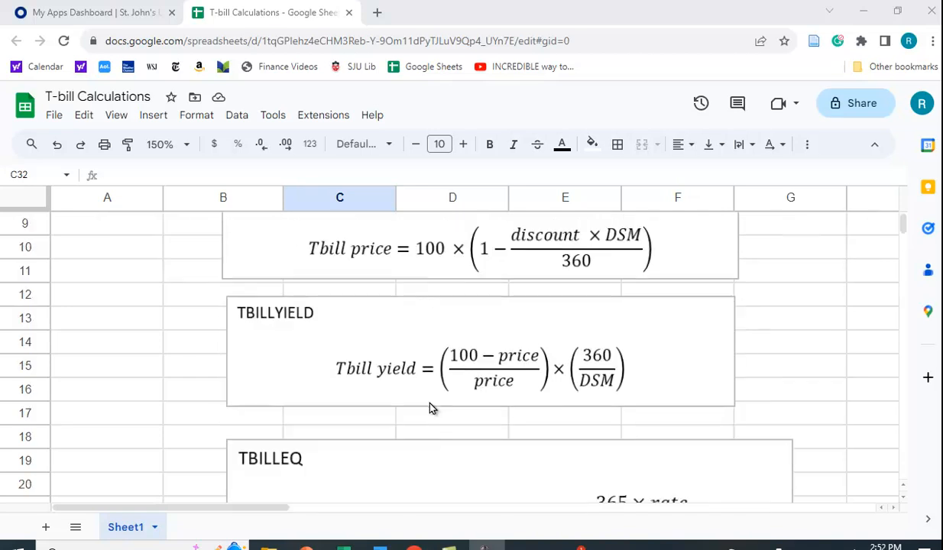
pyautogui.moveTo(305, 350)
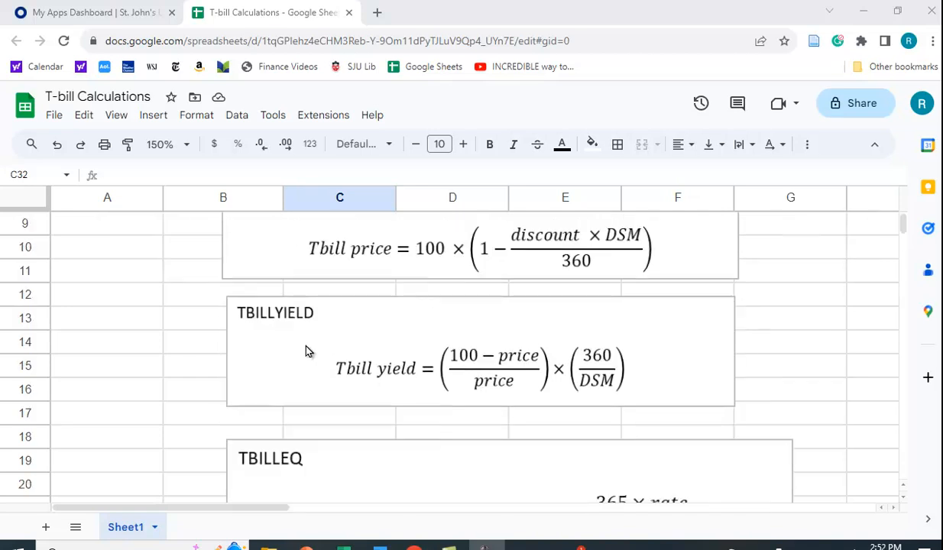
pyautogui.moveTo(518, 369)
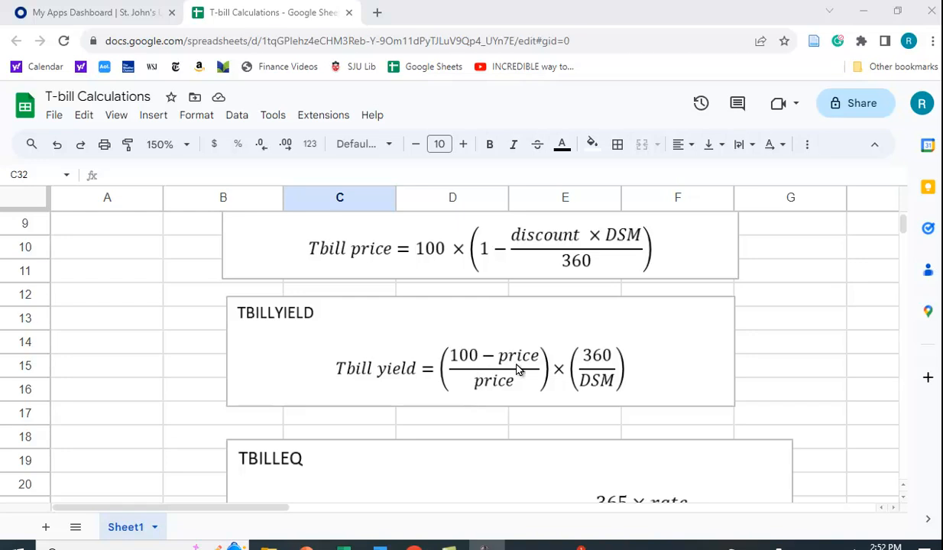
pyautogui.moveTo(508, 392)
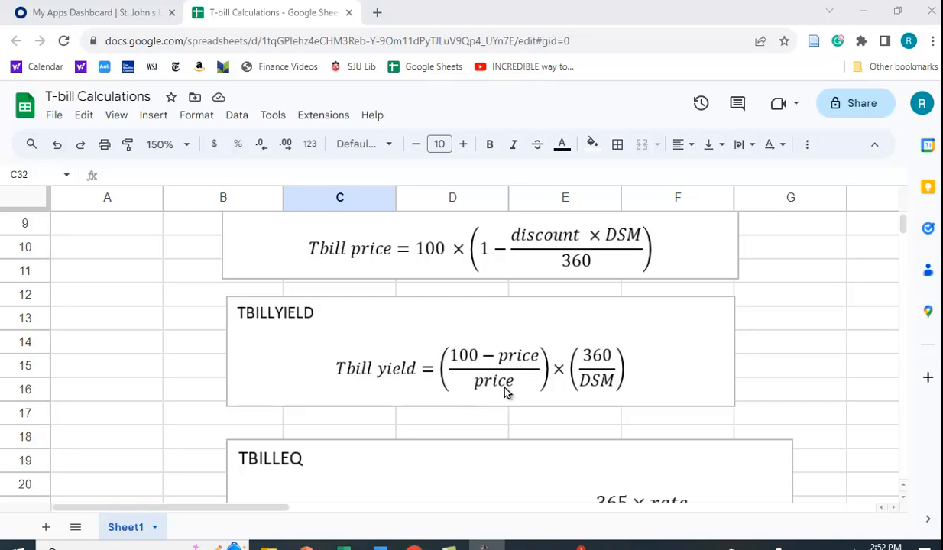
pyautogui.moveTo(617, 398)
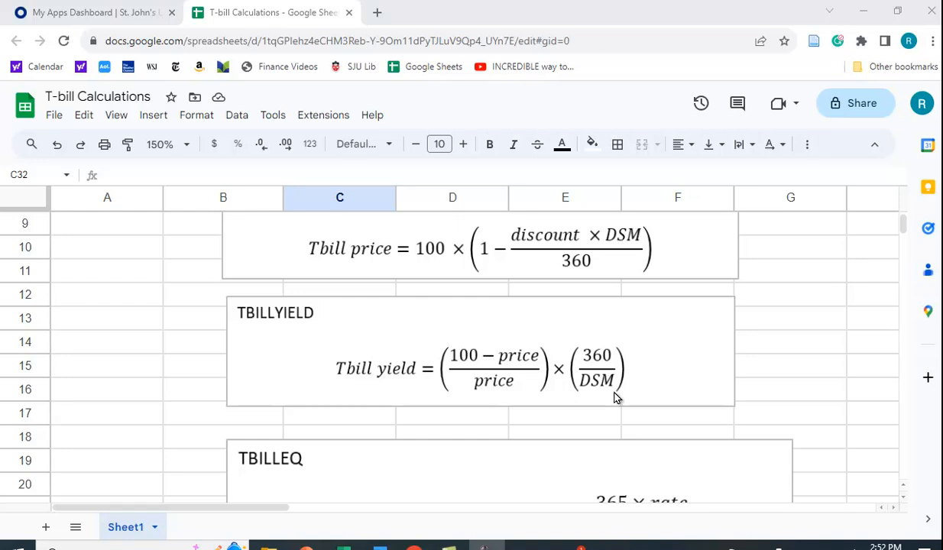
pyautogui.moveTo(608, 403)
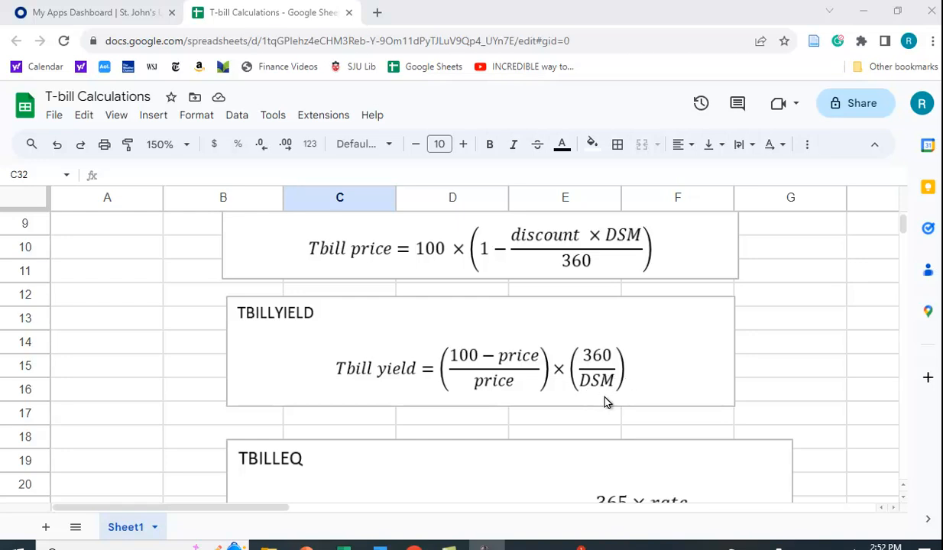
pyautogui.moveTo(614, 392)
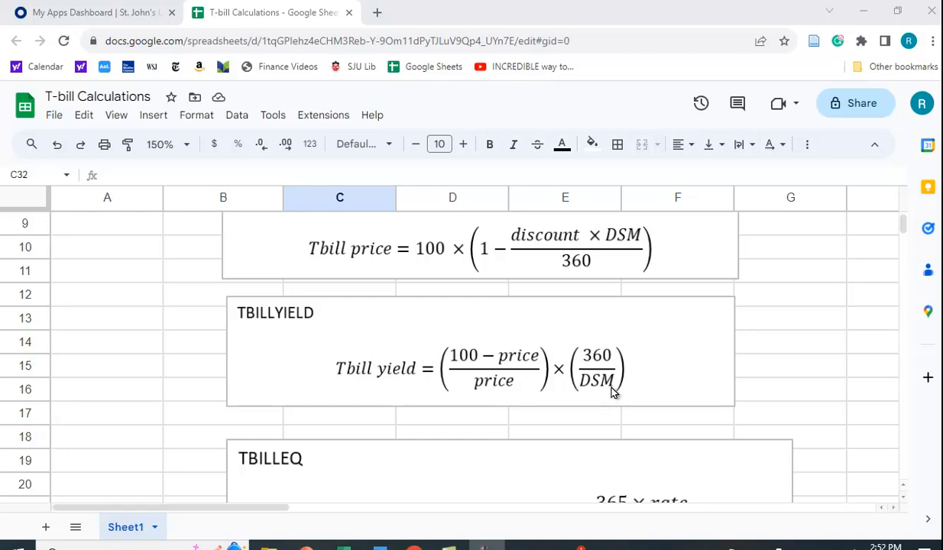
pyautogui.scroll(-3)
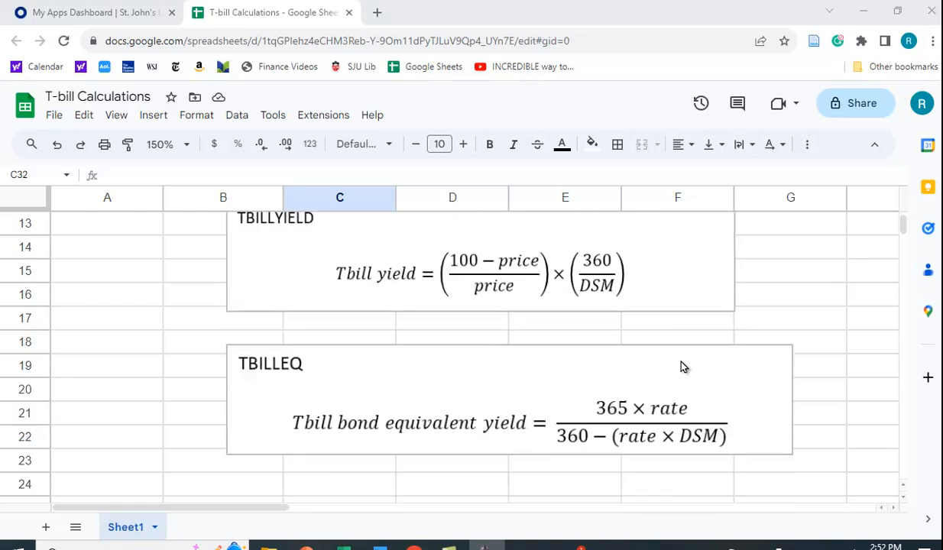
pyautogui.moveTo(386, 445)
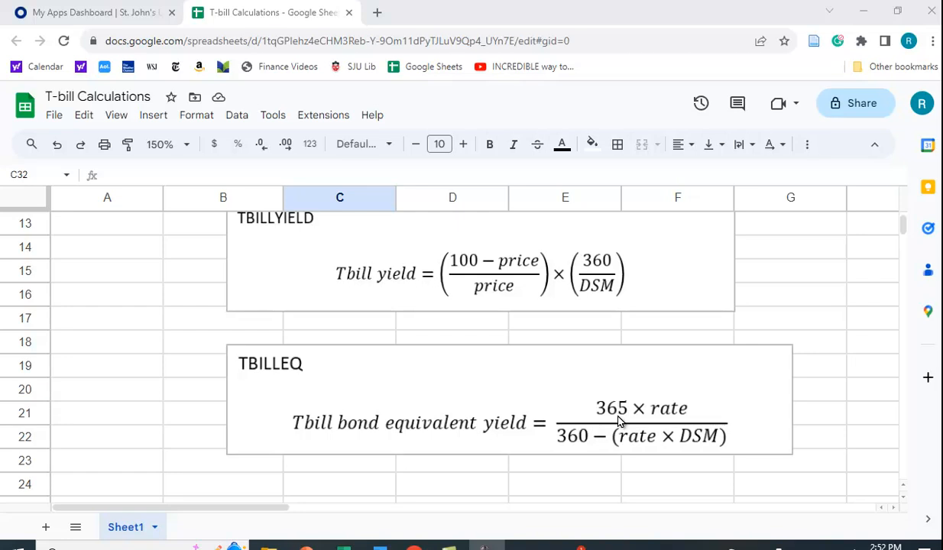
pyautogui.moveTo(680, 416)
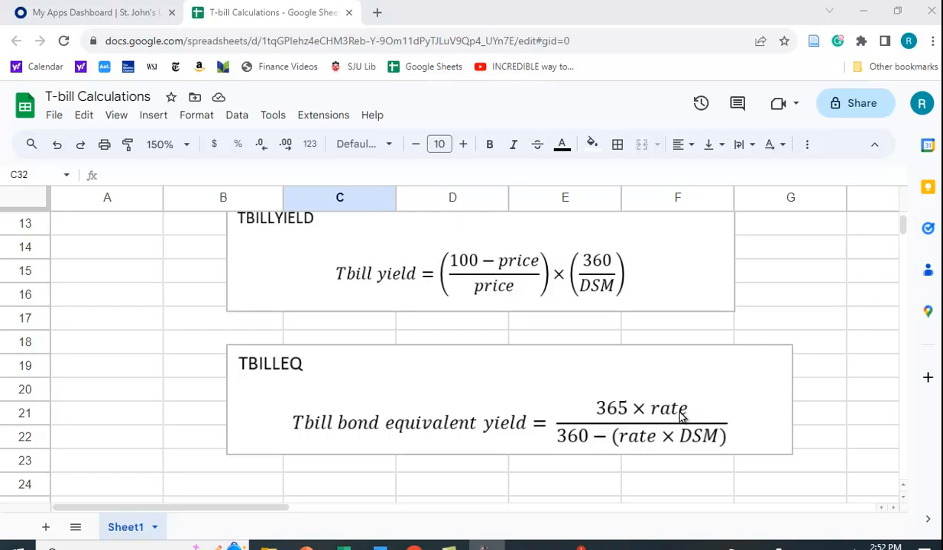
pyautogui.moveTo(568, 447)
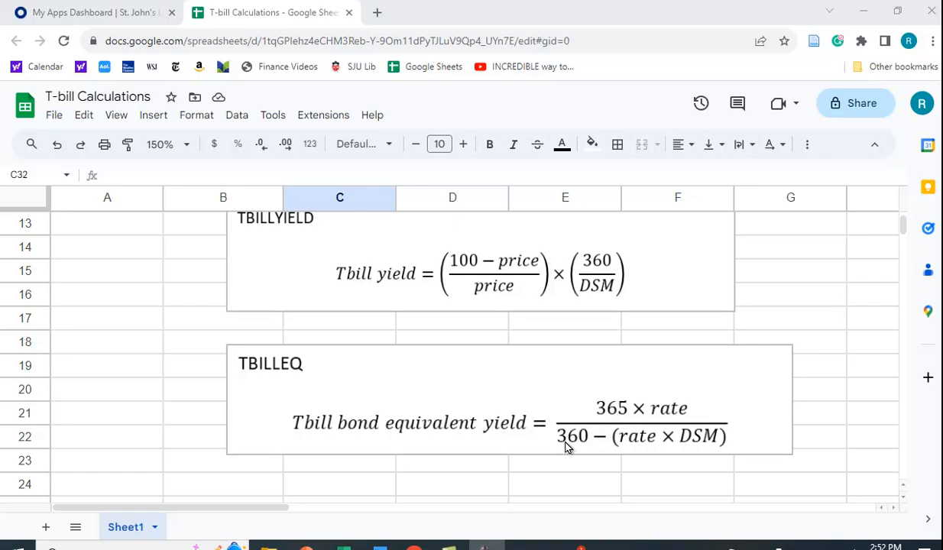
pyautogui.moveTo(562, 452)
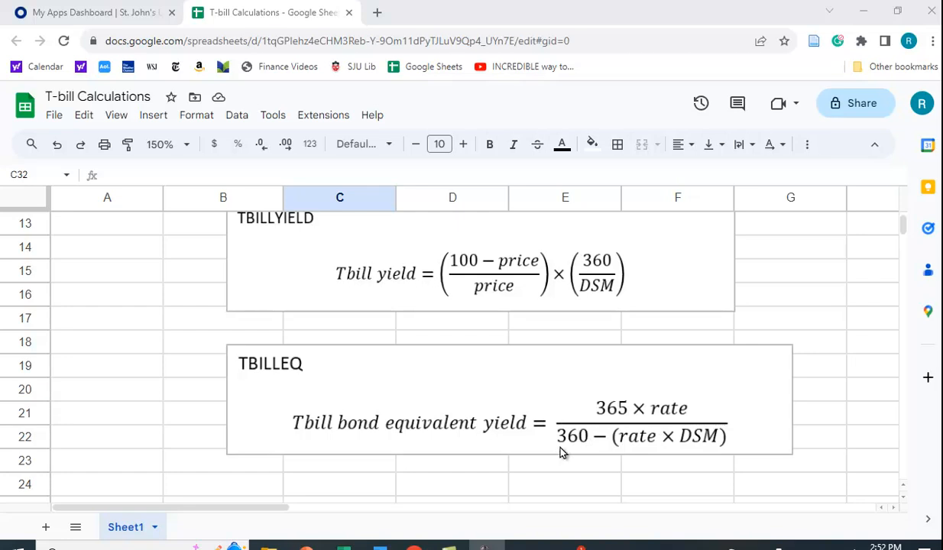
pyautogui.moveTo(620, 428)
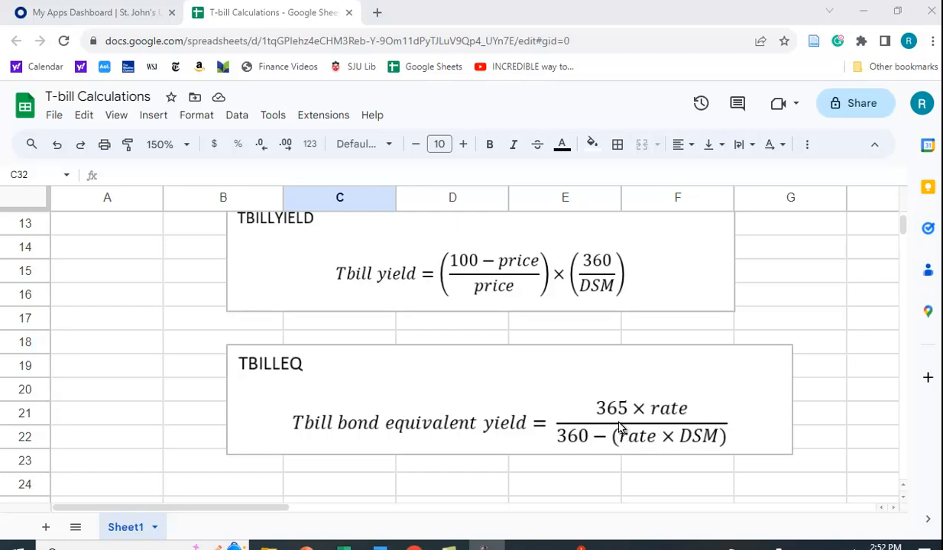
pyautogui.moveTo(665, 456)
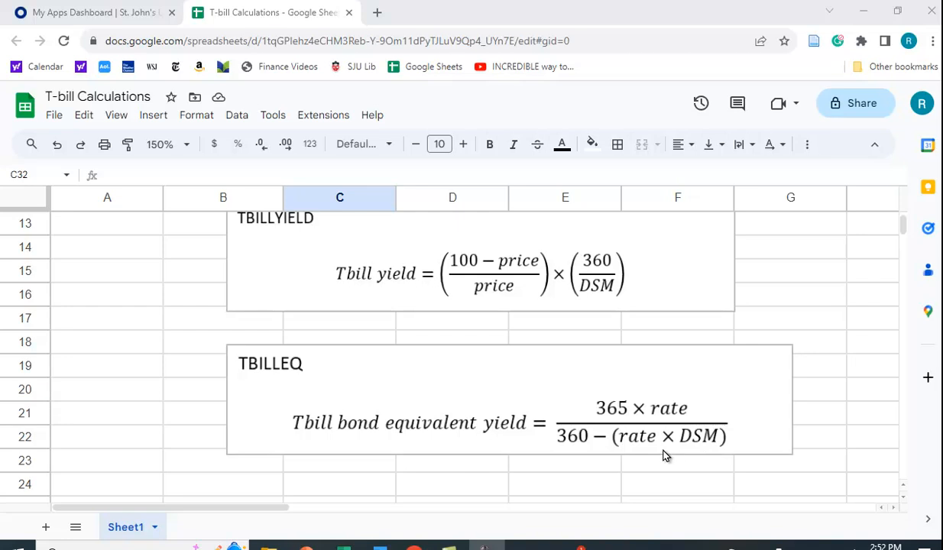
pyautogui.moveTo(708, 467)
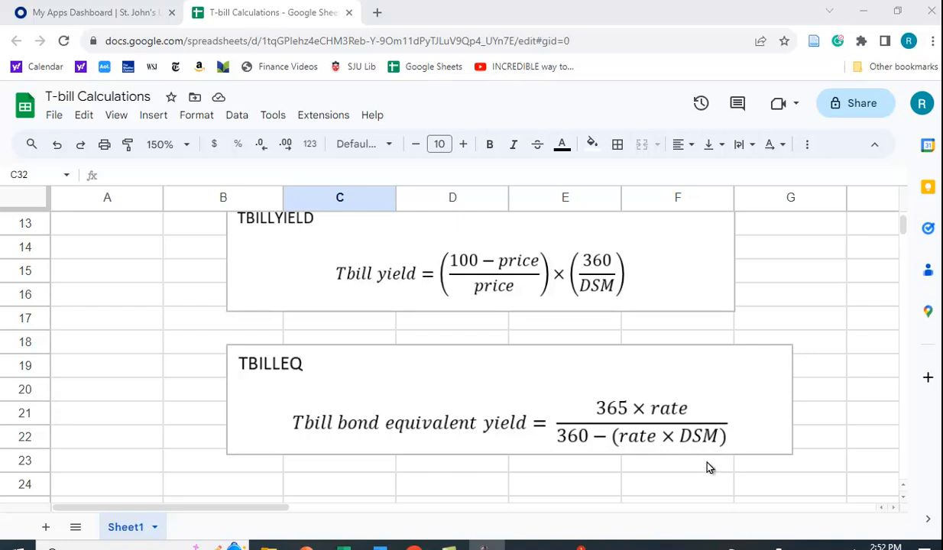
pyautogui.moveTo(778, 430)
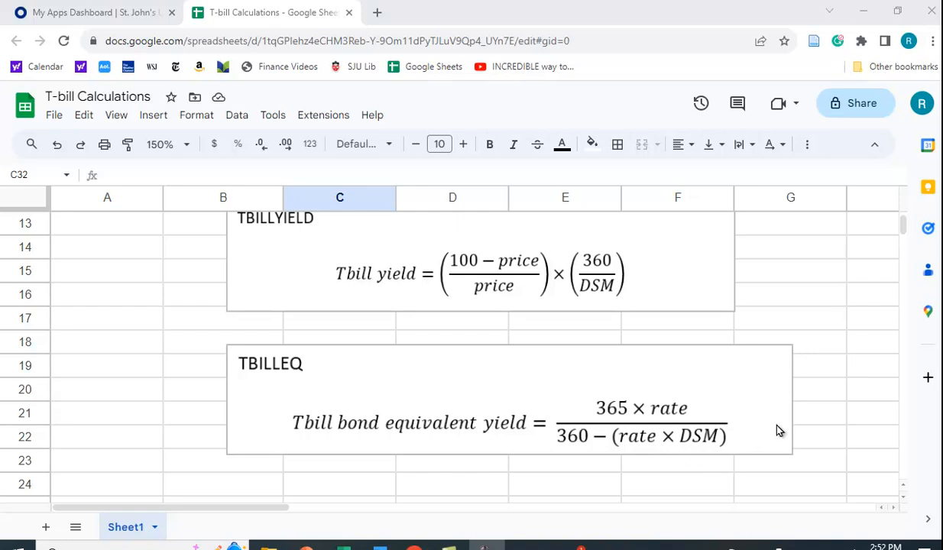
pyautogui.scroll(-3)
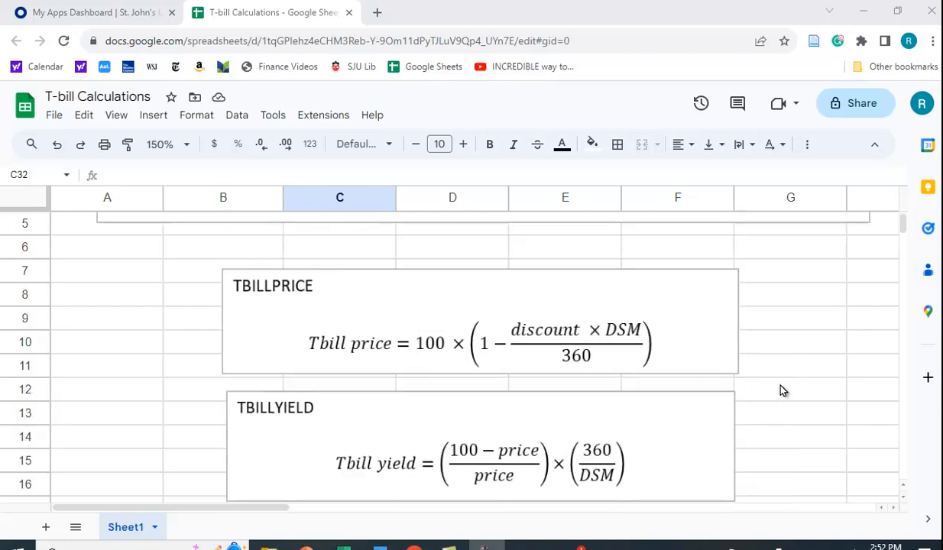
pyautogui.scroll(-3)
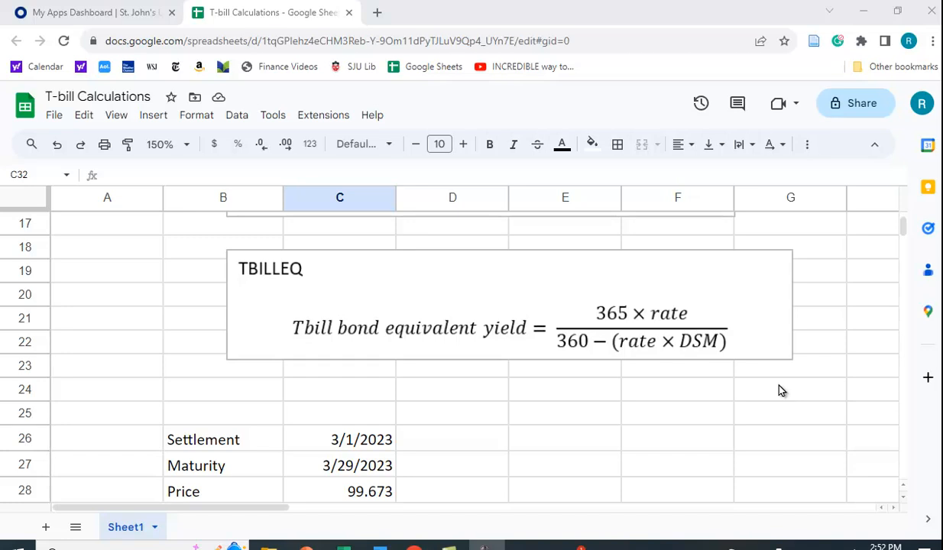
pyautogui.scroll(-3)
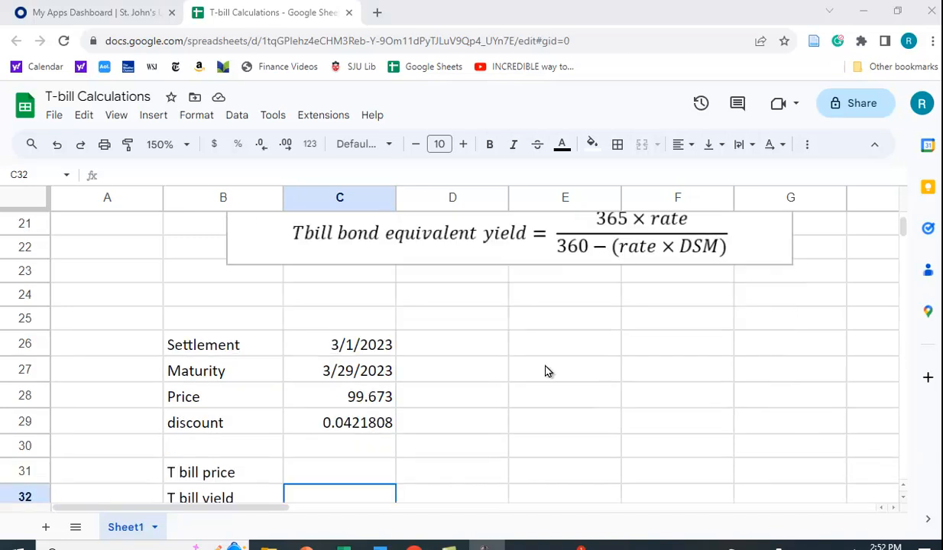
pyautogui.moveTo(431, 443)
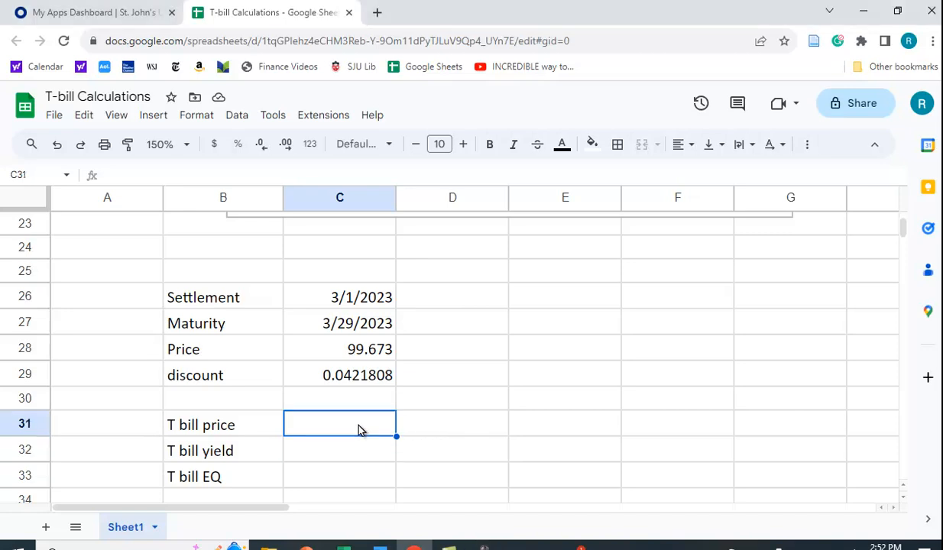
pyautogui.moveTo(818, 202)
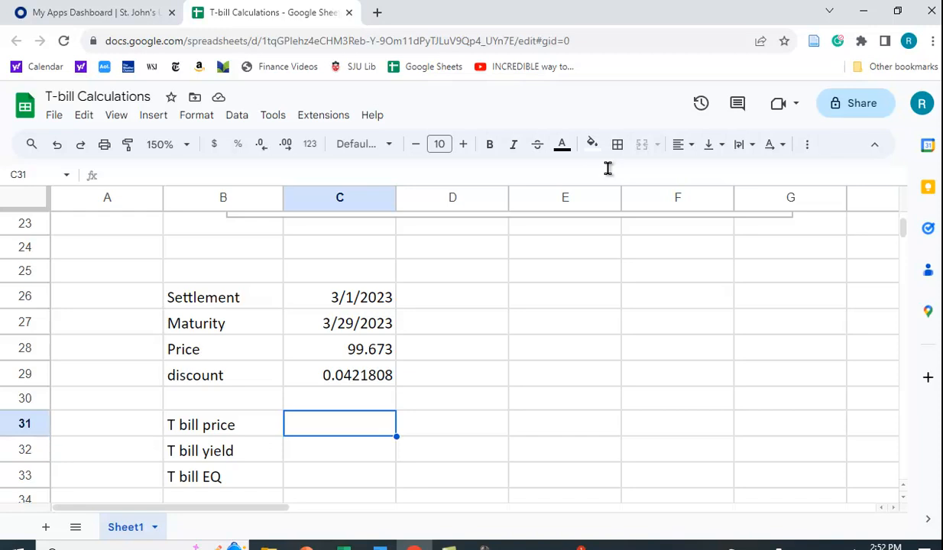
pyautogui.moveTo(821, 171)
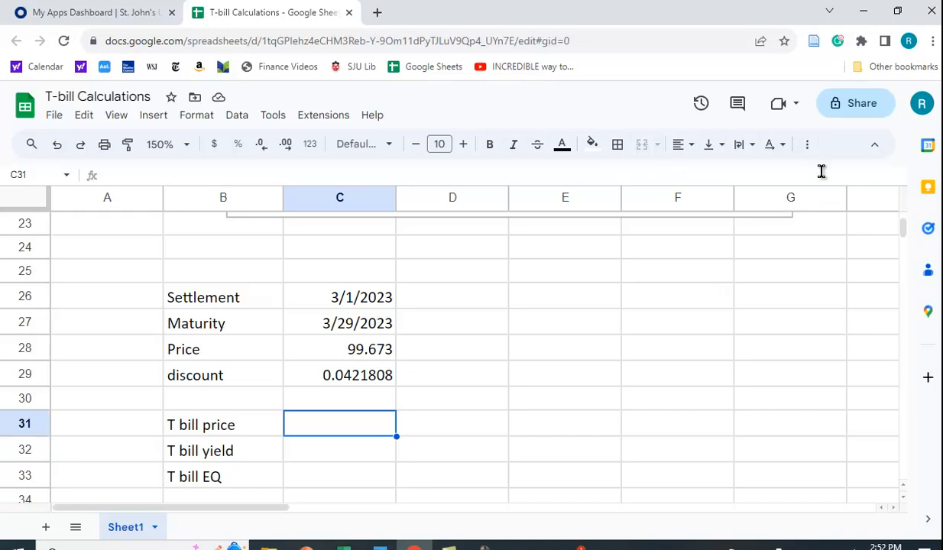
pyautogui.moveTo(816, 167)
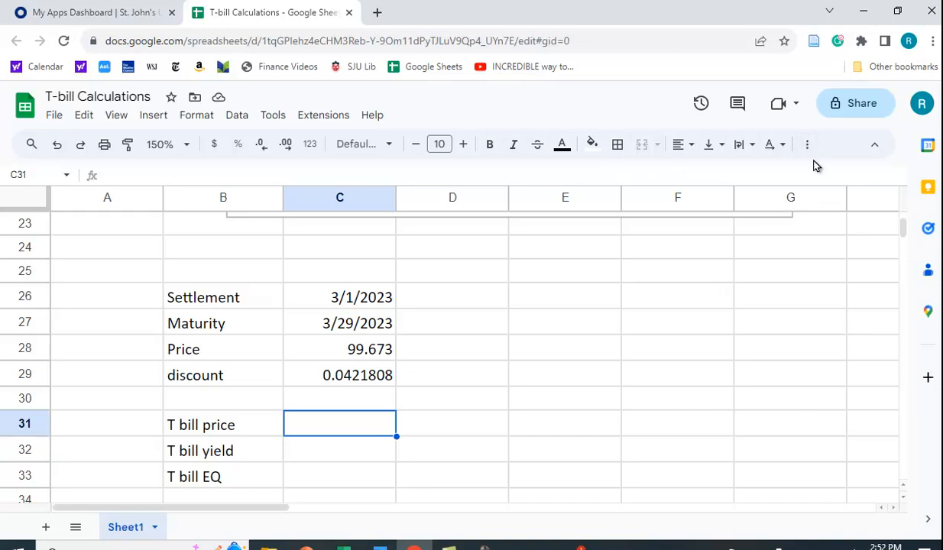
# - Open the overflow toolbar menu and the Functions category list
pyautogui.click(807, 145)
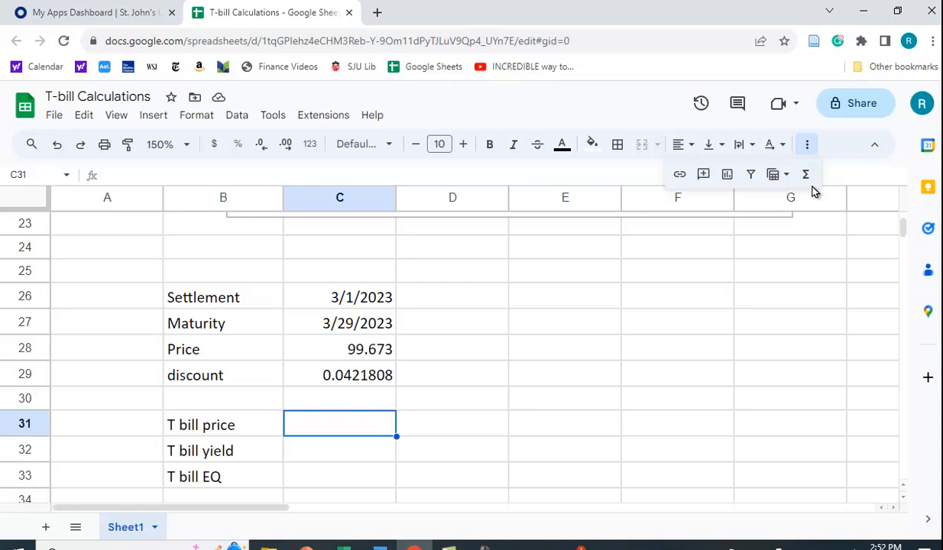
pyautogui.moveTo(805, 174)
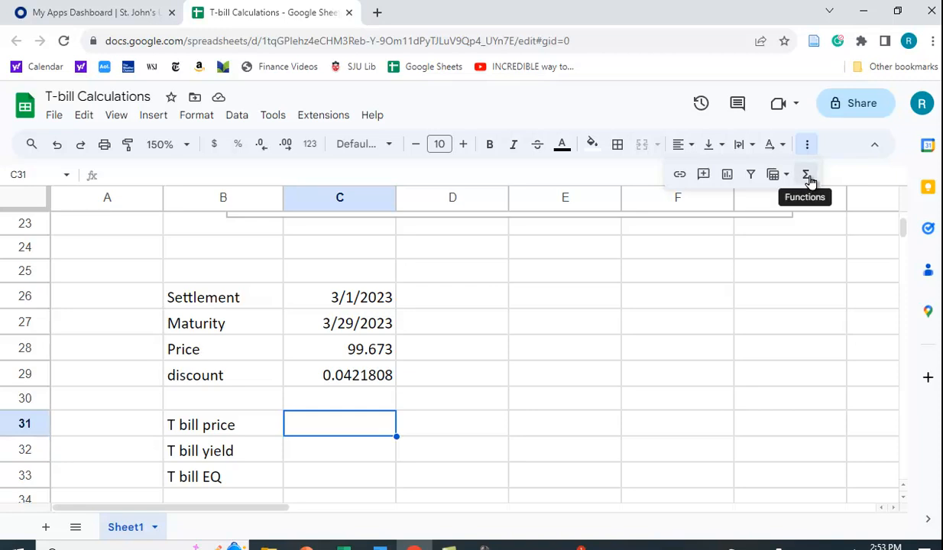
pyautogui.click(805, 174)
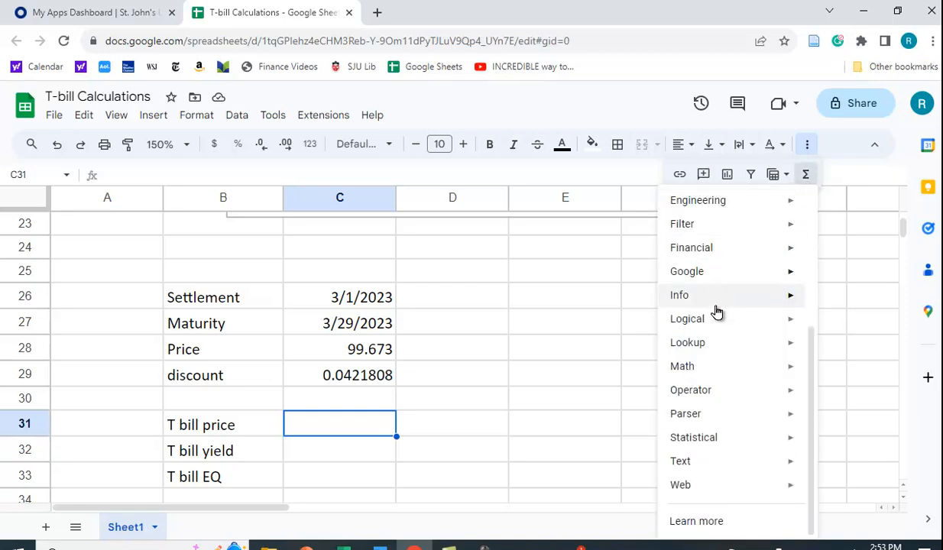
pyautogui.moveTo(690, 247)
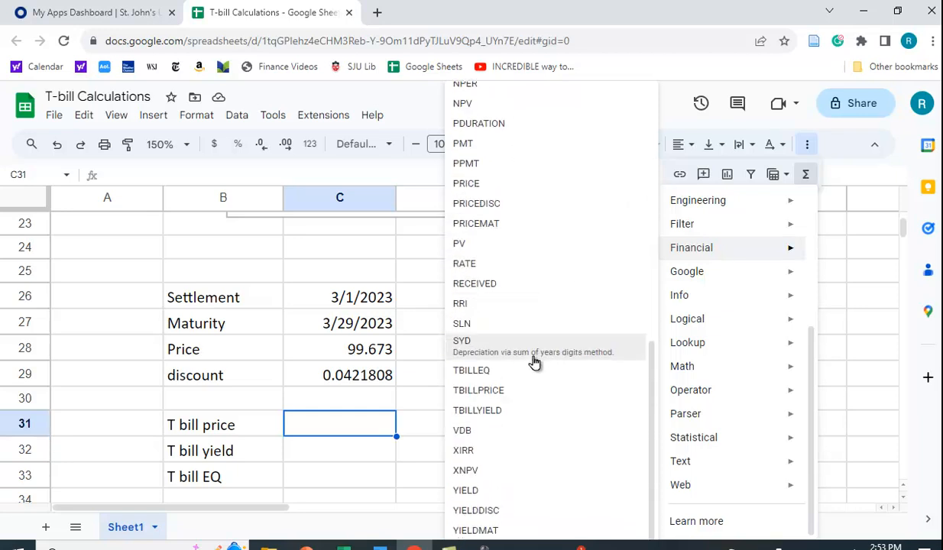
pyautogui.moveTo(477, 379)
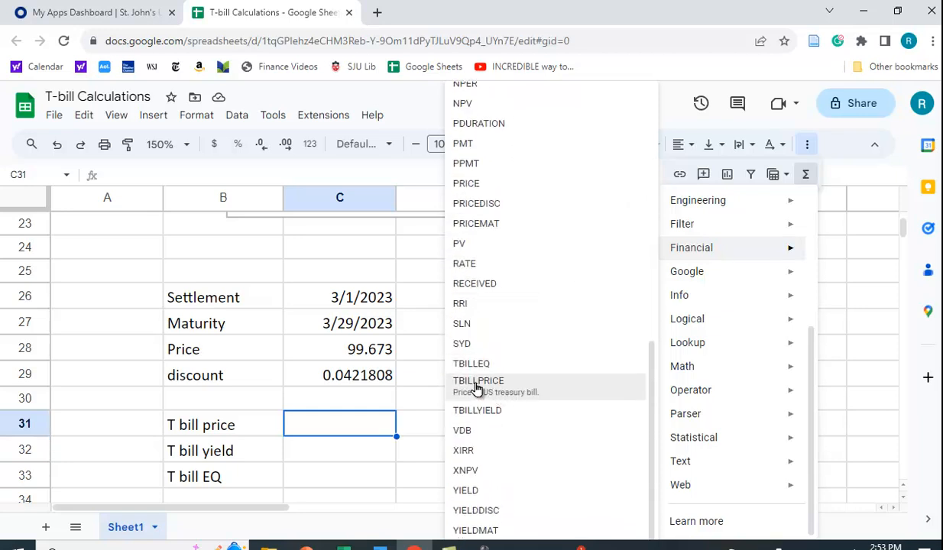
# - Insert TBILLPRICE in C31 with settlement C26 and maturity C27 entered as arguments
pyautogui.click(479, 381)
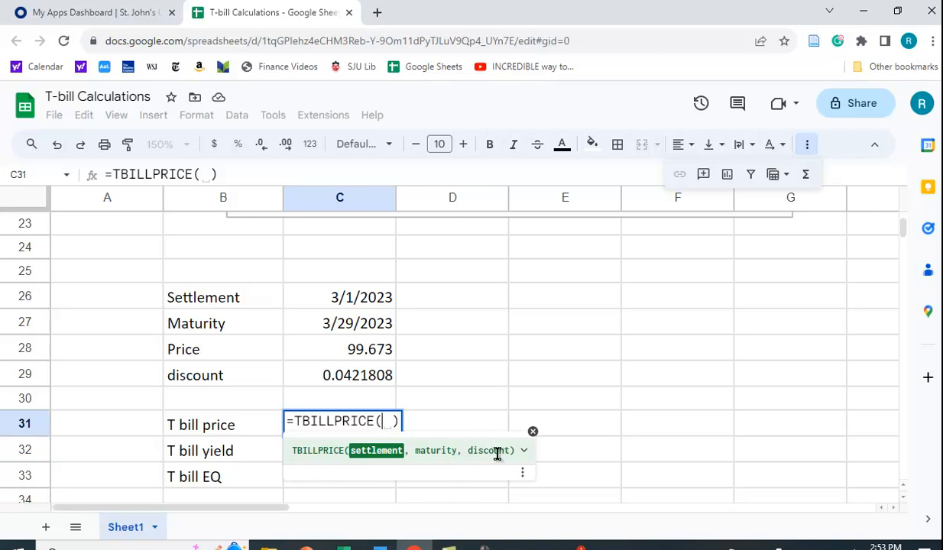
pyautogui.moveTo(533, 432)
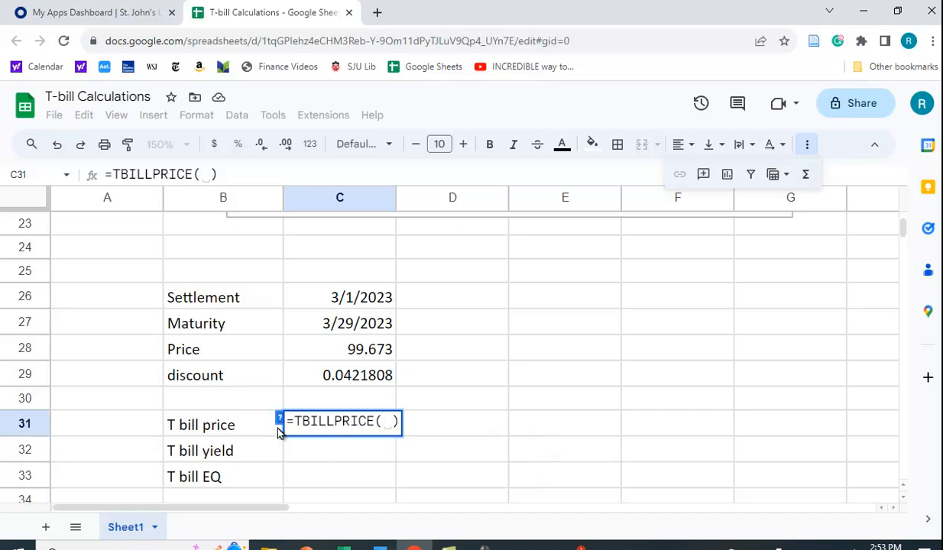
pyautogui.moveTo(281, 421)
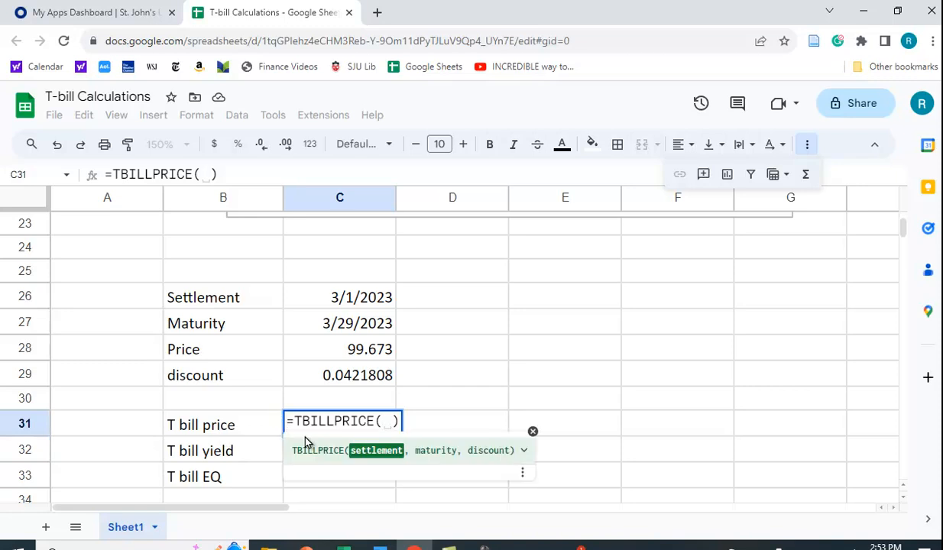
pyautogui.moveTo(382, 307)
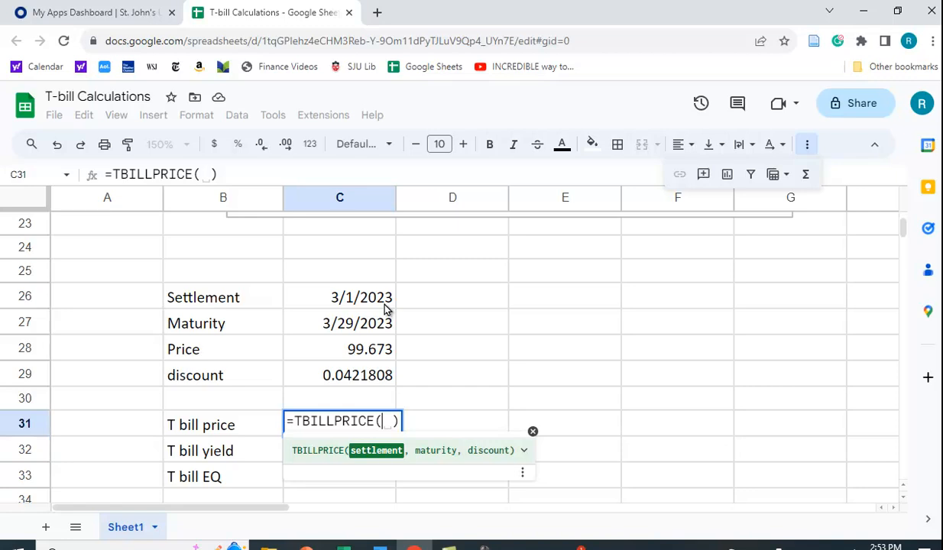
pyautogui.moveTo(391, 359)
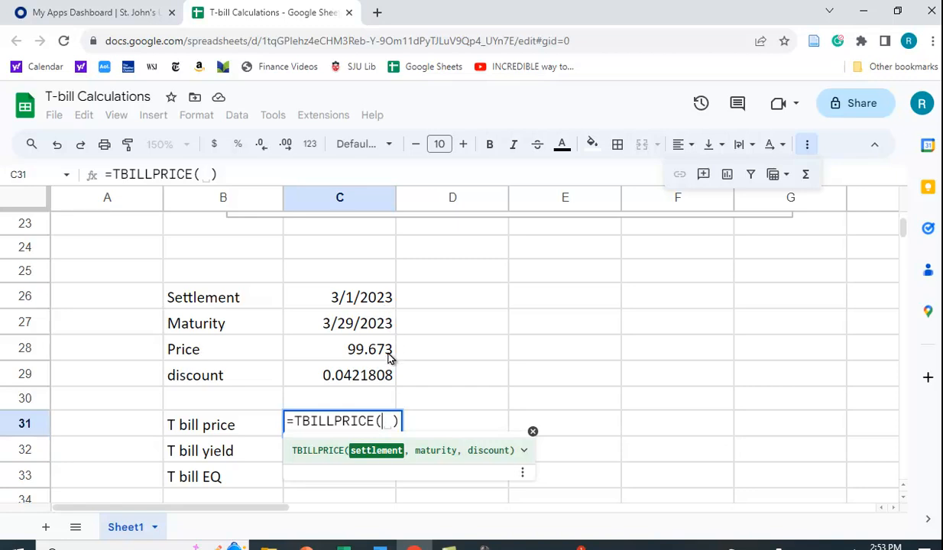
pyautogui.moveTo(386, 382)
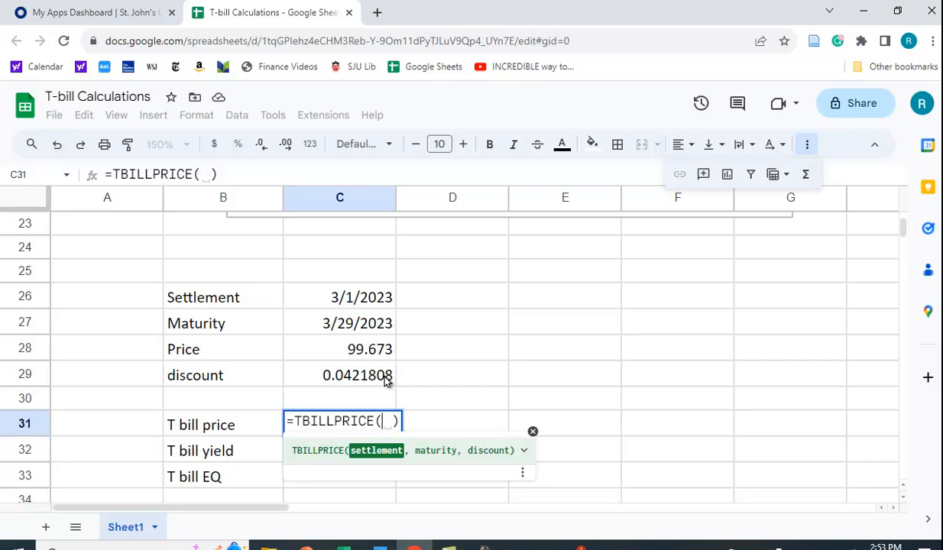
pyautogui.moveTo(372, 308)
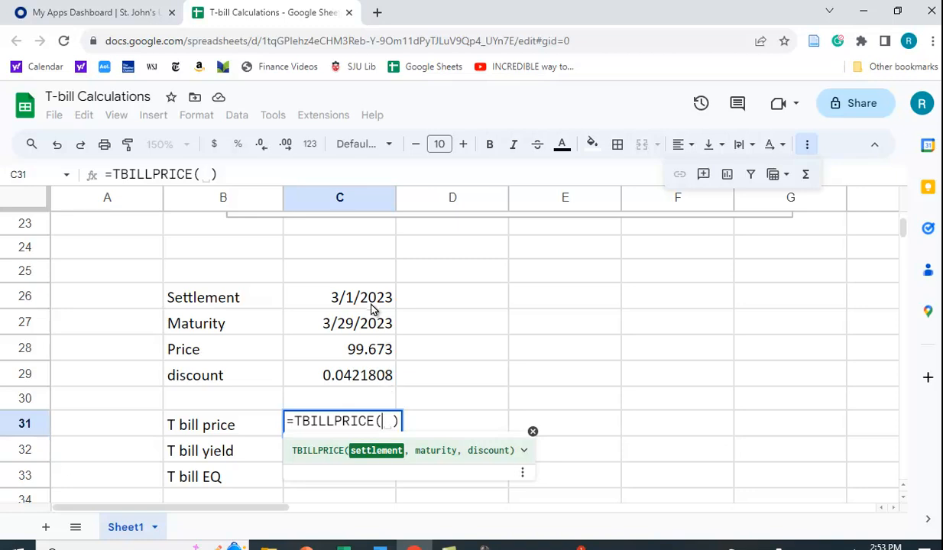
pyautogui.click(340, 297)
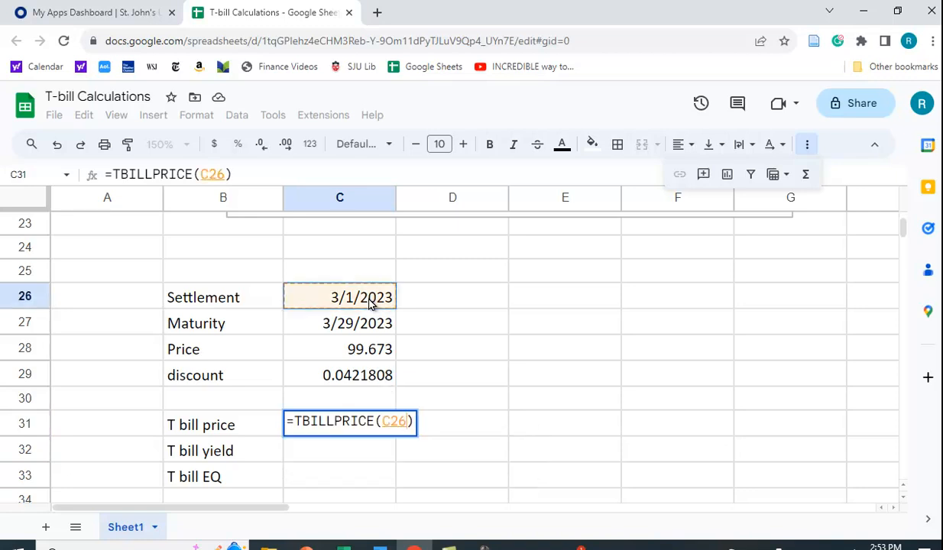
pyautogui.click(357, 323)
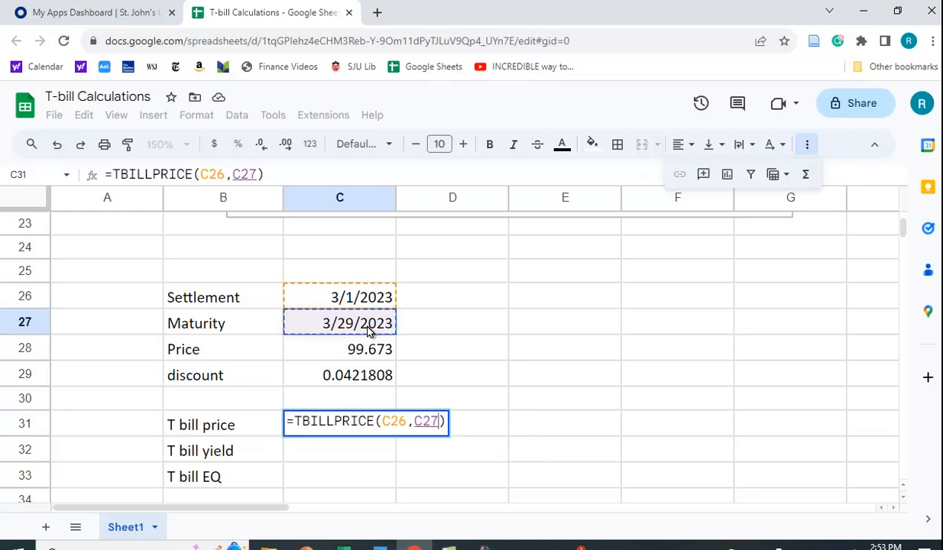
pyautogui.write(',')
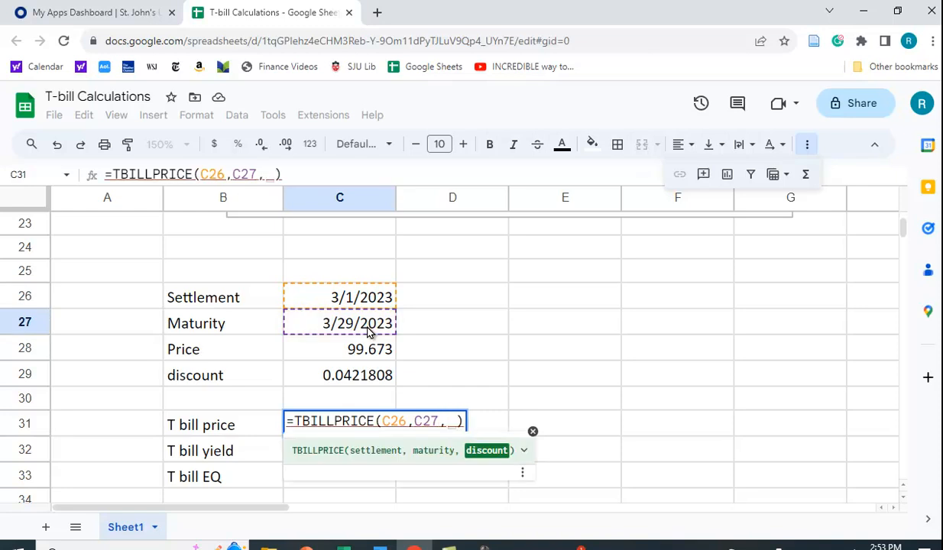
pyautogui.moveTo(353, 380)
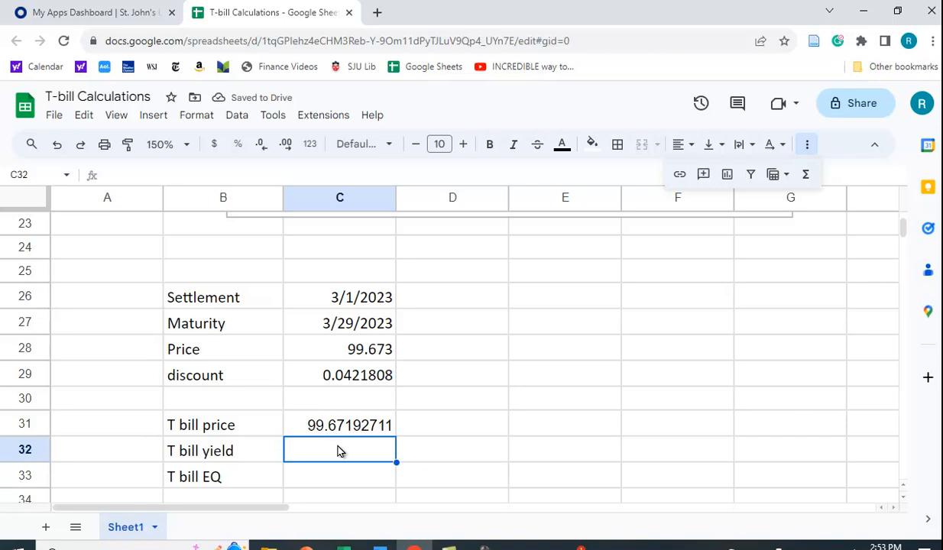
pyautogui.moveTo(454, 463)
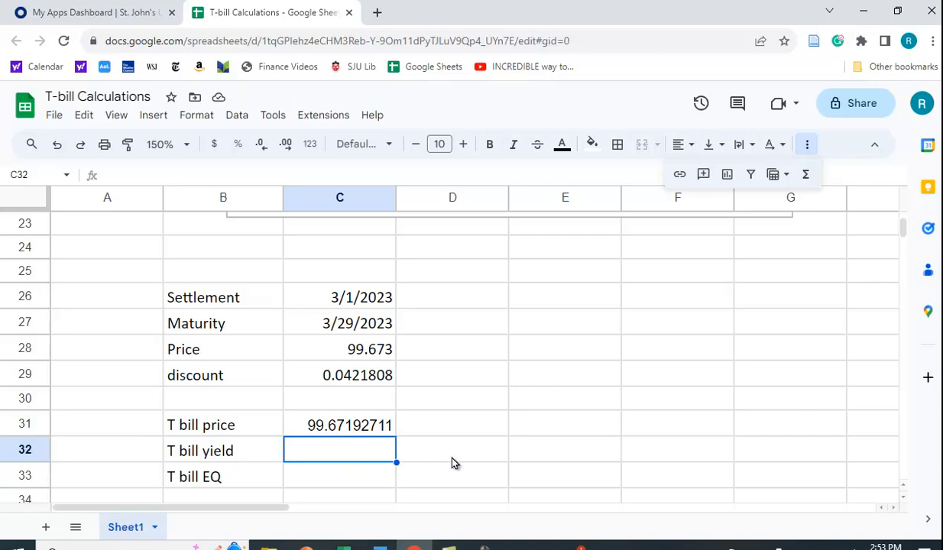
pyautogui.moveTo(319, 448)
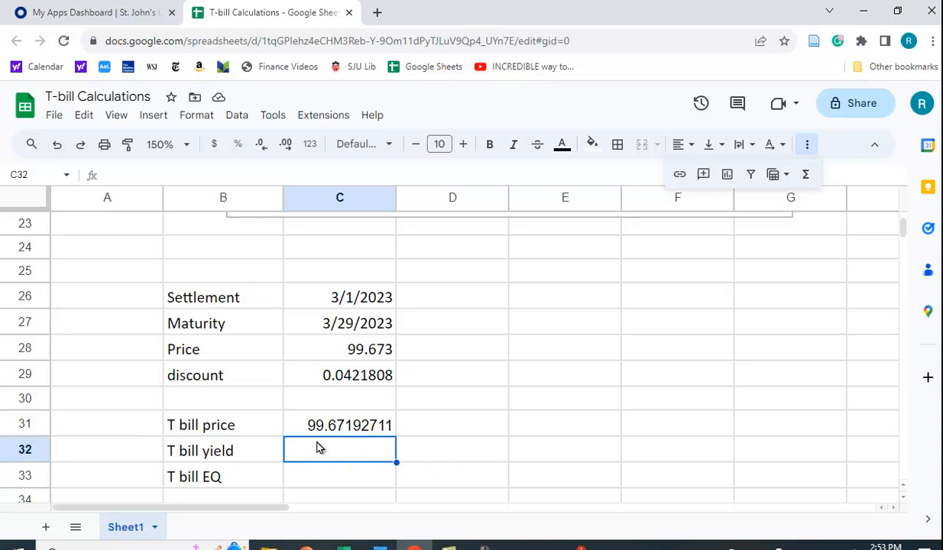
pyautogui.moveTo(440, 319)
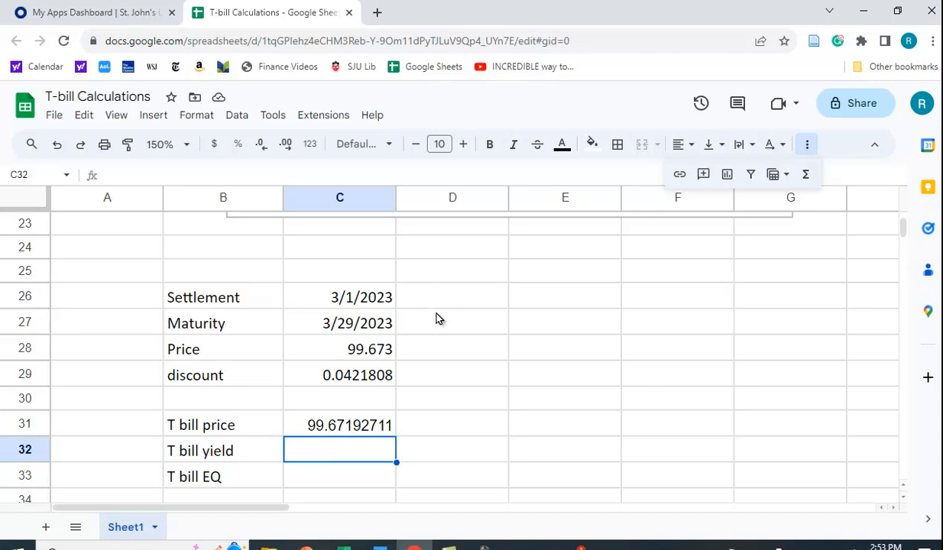
pyautogui.moveTo(427, 306)
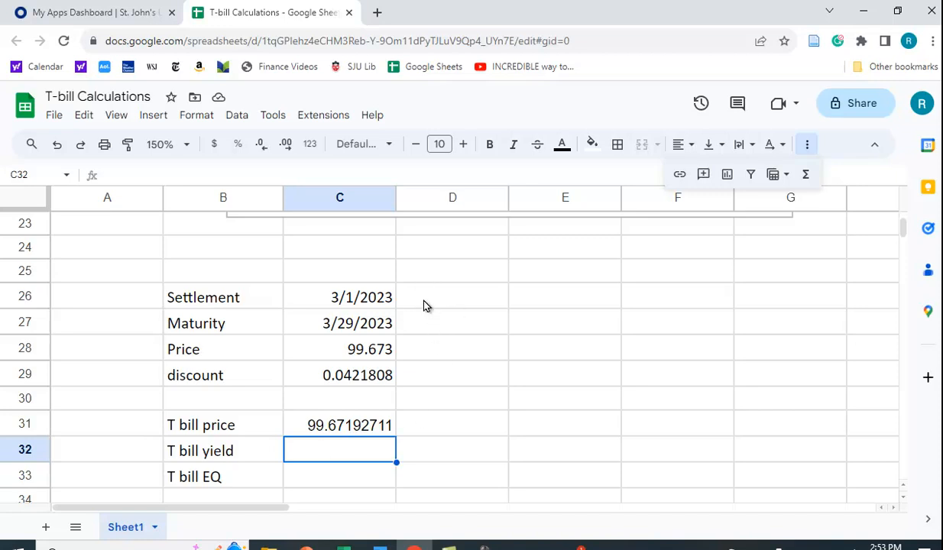
pyautogui.moveTo(626, 376)
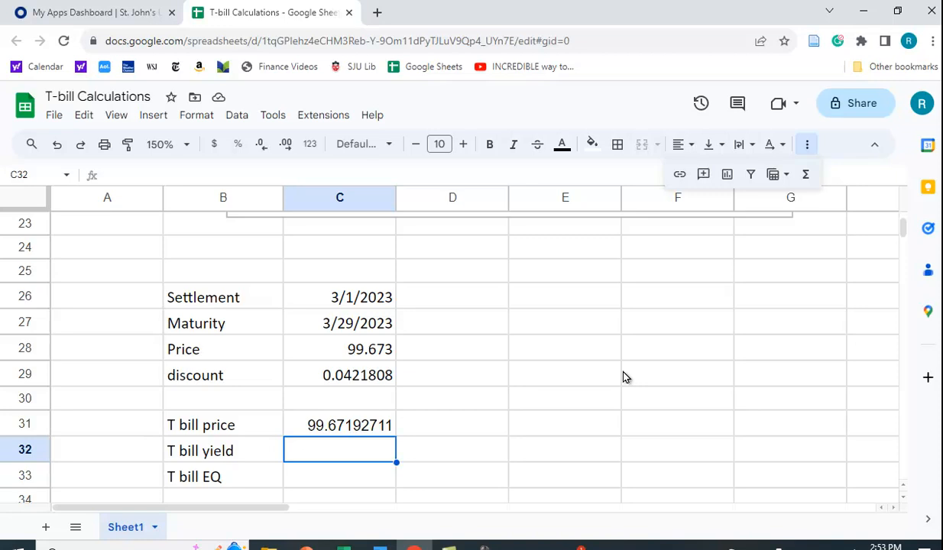
pyautogui.moveTo(325, 432)
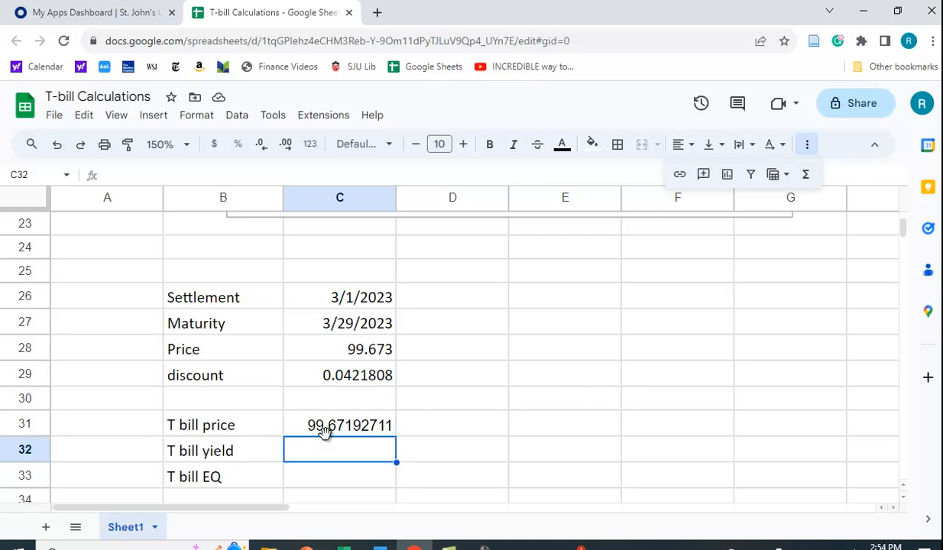
pyautogui.moveTo(576, 474)
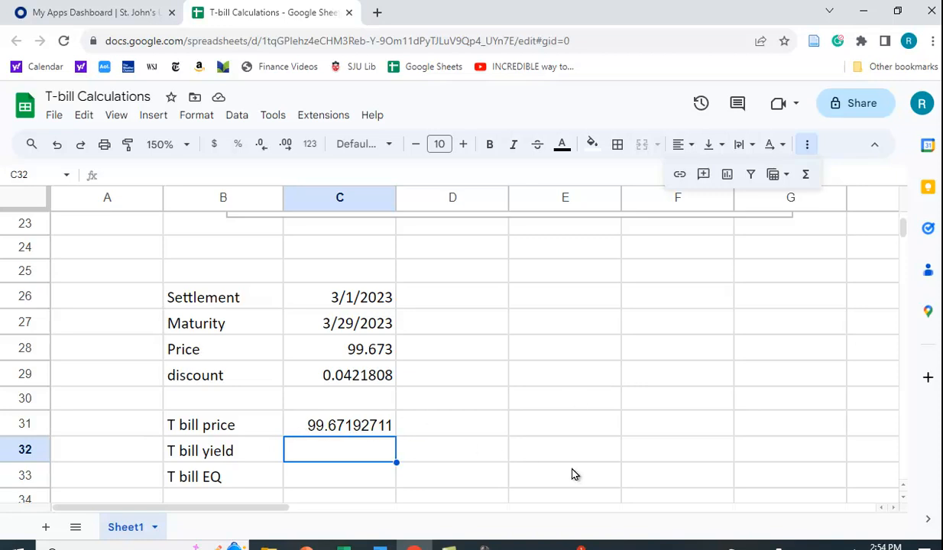
pyautogui.moveTo(582, 475)
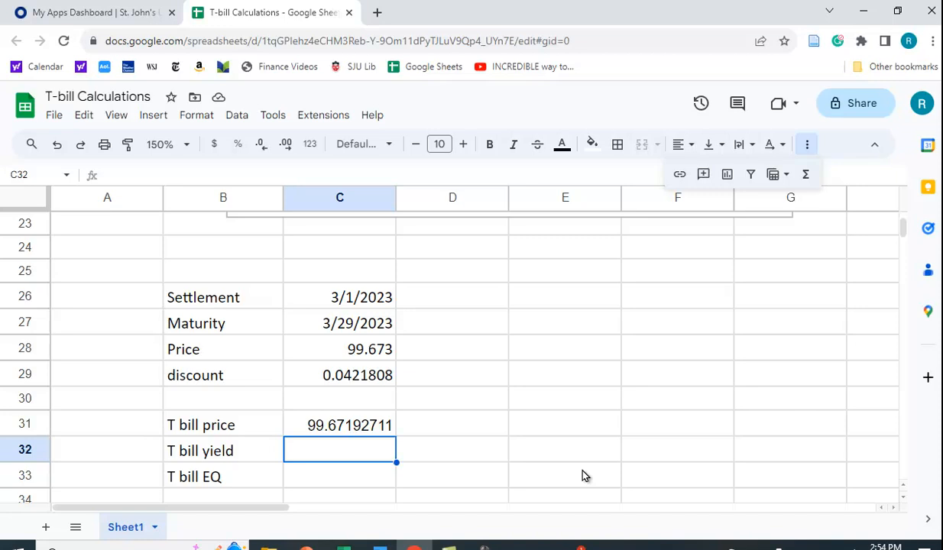
pyautogui.moveTo(321, 432)
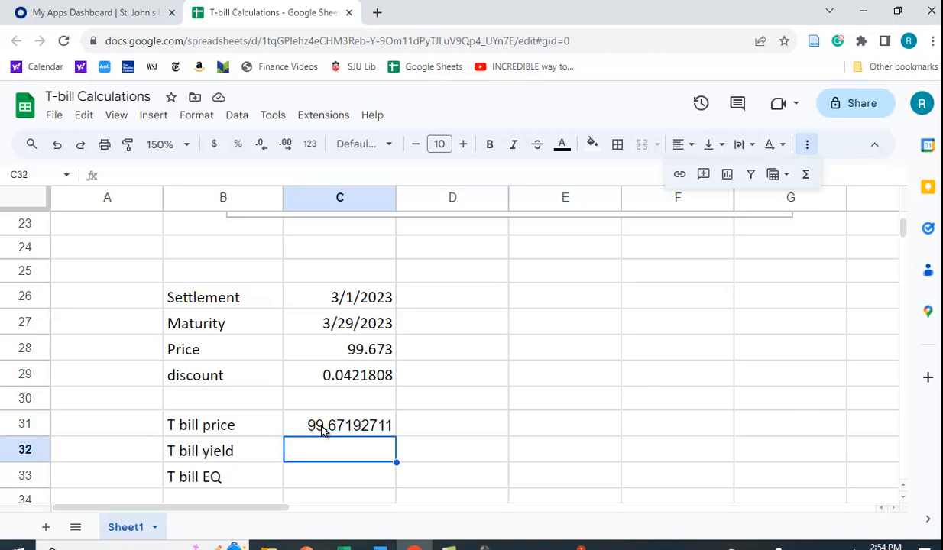
pyautogui.moveTo(322, 432)
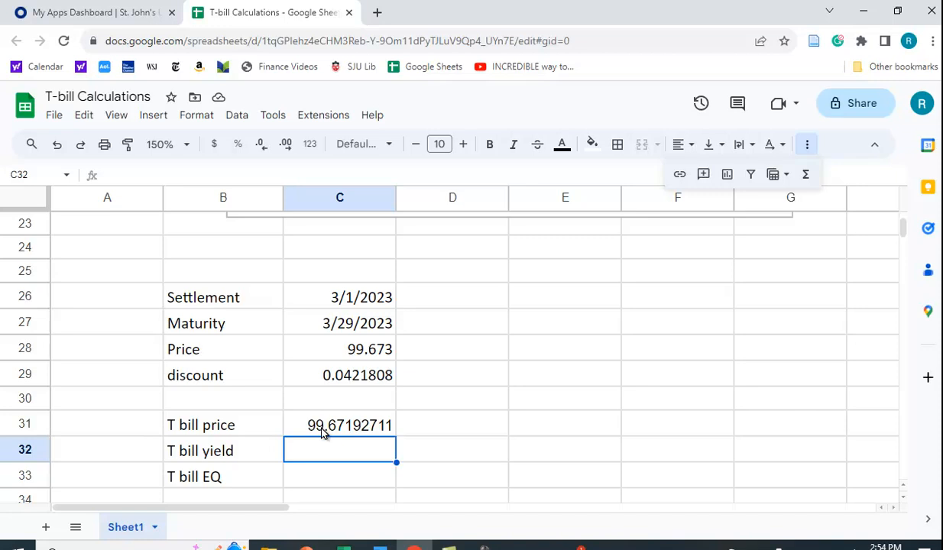
pyautogui.moveTo(327, 439)
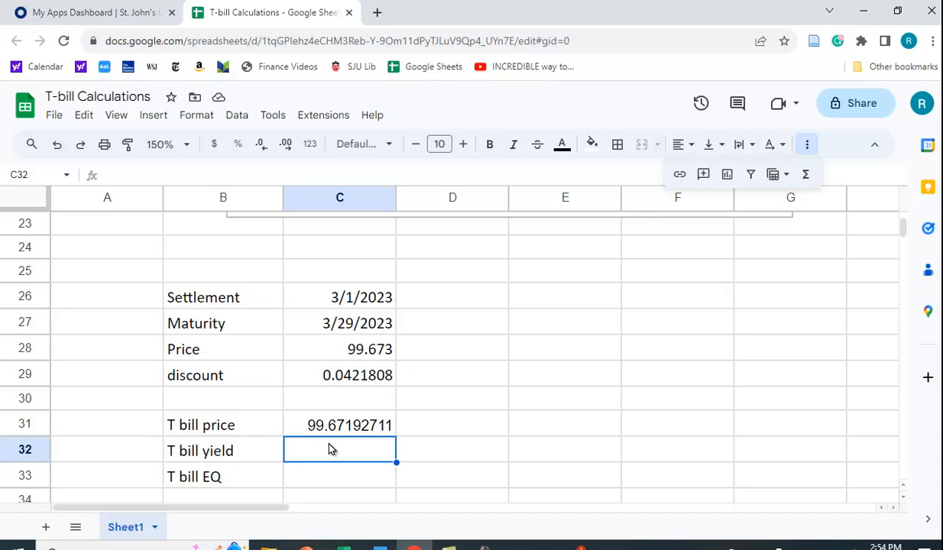
pyautogui.moveTo(344, 447)
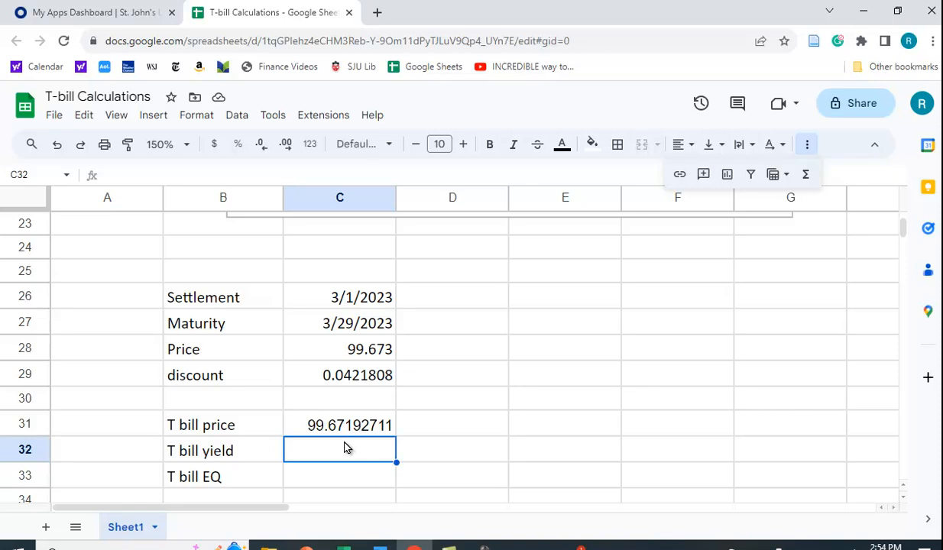
pyautogui.moveTo(558, 484)
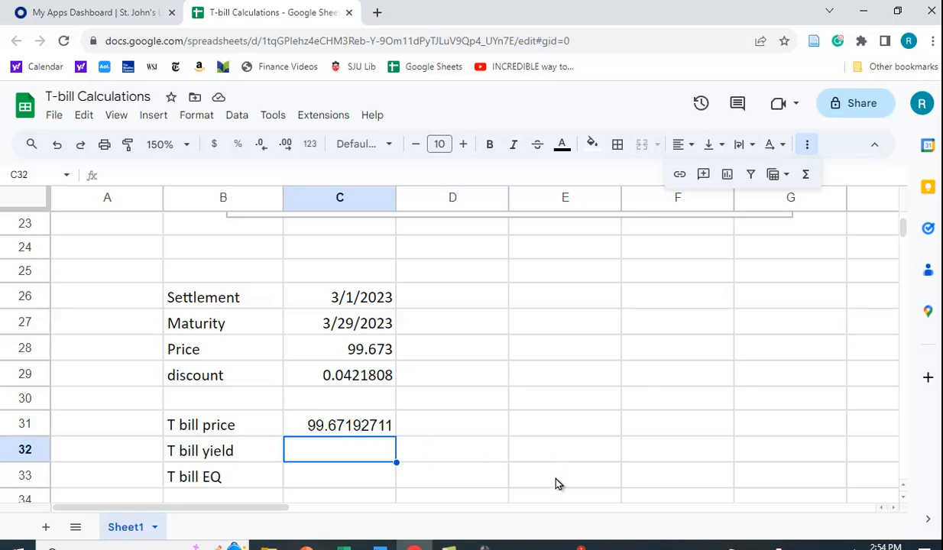
pyautogui.moveTo(546, 480)
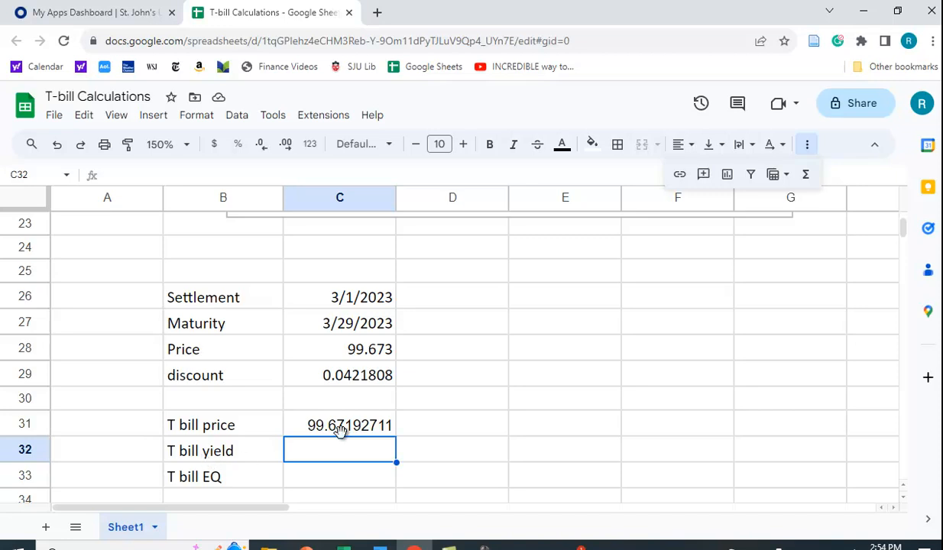
# - Insert TBILLYIELD from Financial functions into C32 with settlement C26 and maturity C27
pyautogui.click(805, 174)
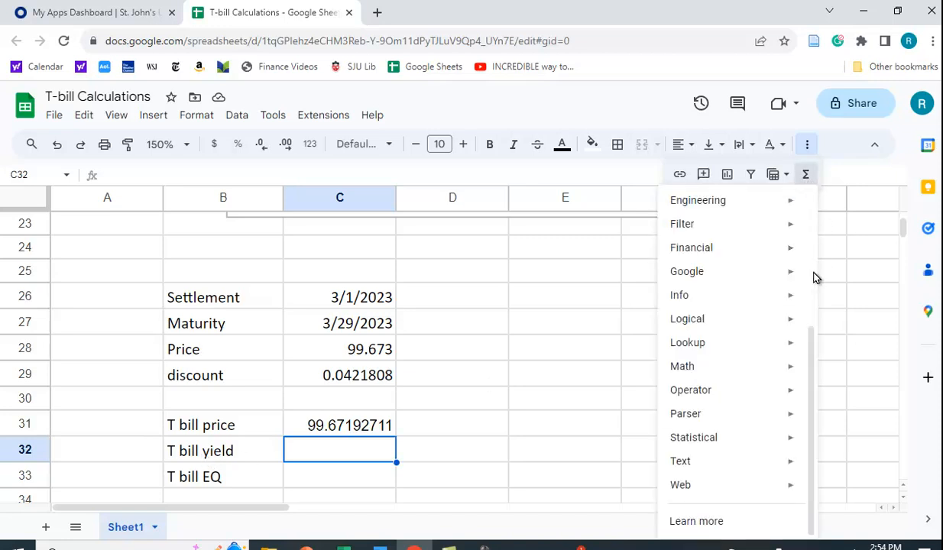
pyautogui.click(691, 248)
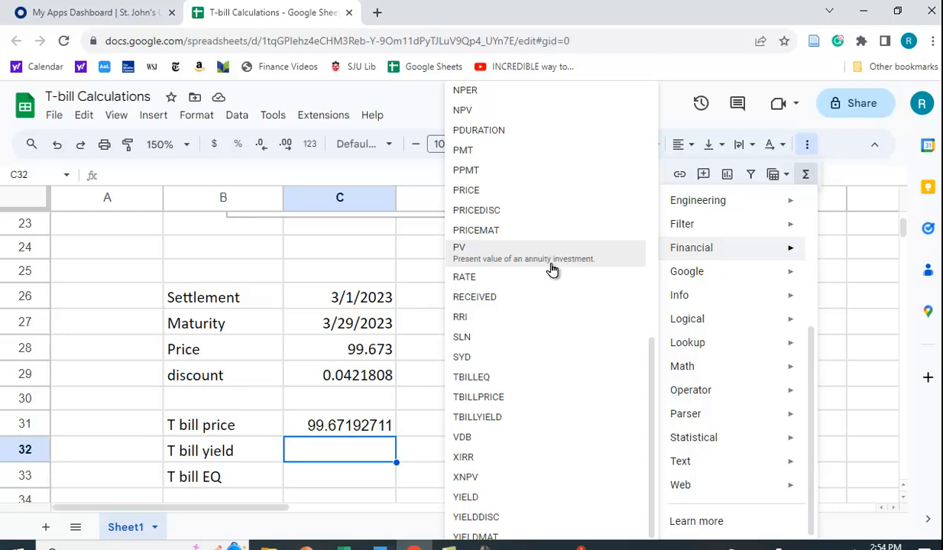
pyautogui.moveTo(477, 407)
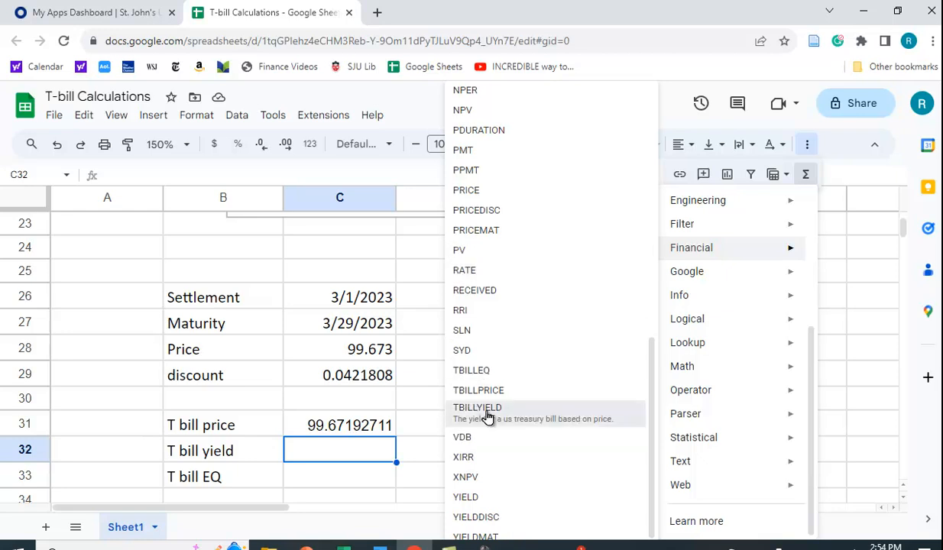
pyautogui.click(477, 407)
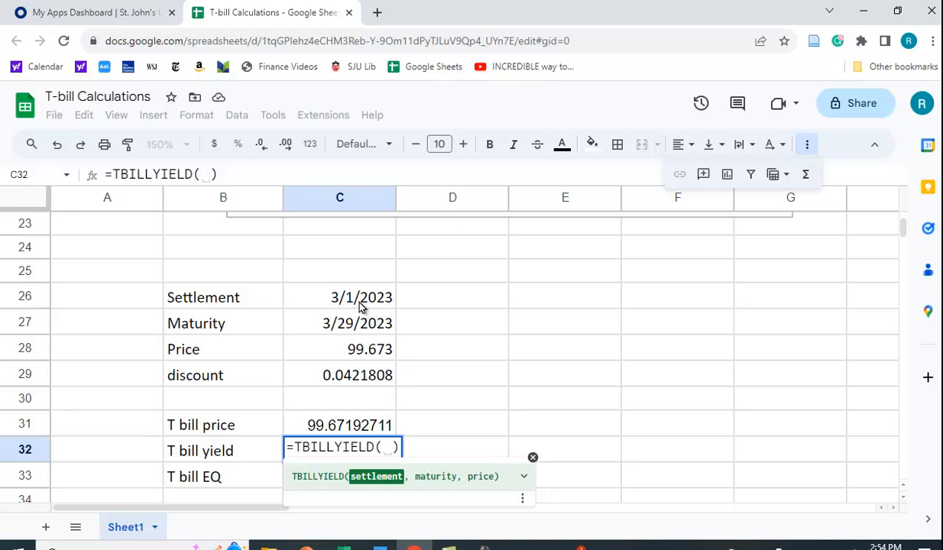
pyautogui.click(339, 297)
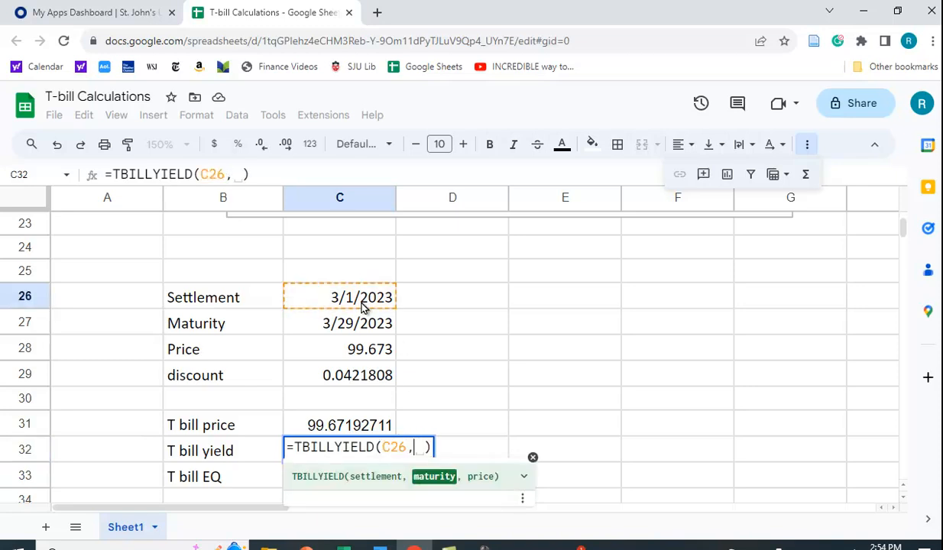
pyautogui.click(356, 322)
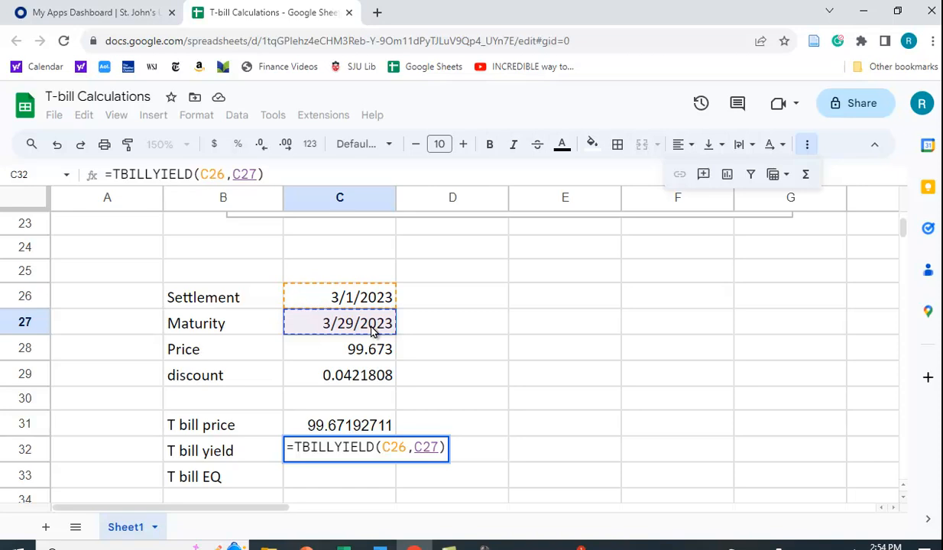
pyautogui.write(',')
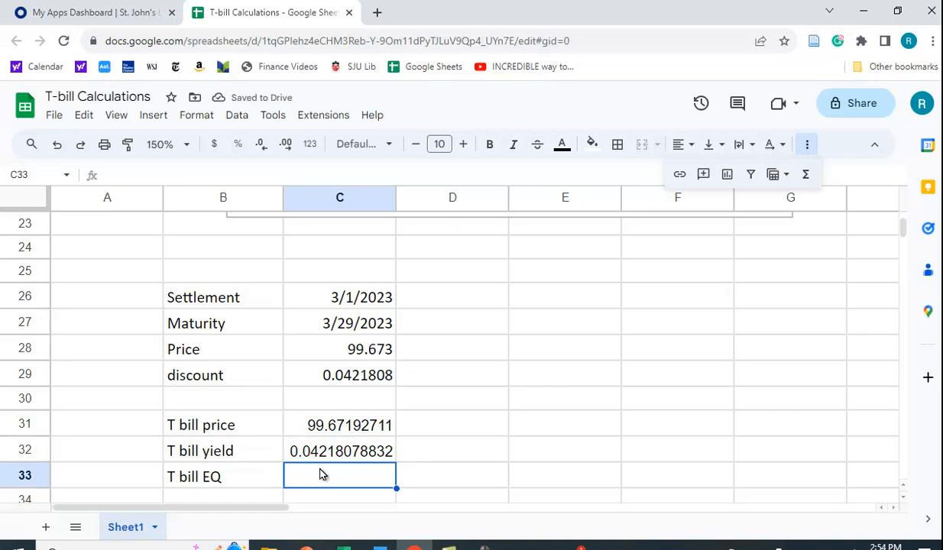
pyautogui.moveTo(327, 482)
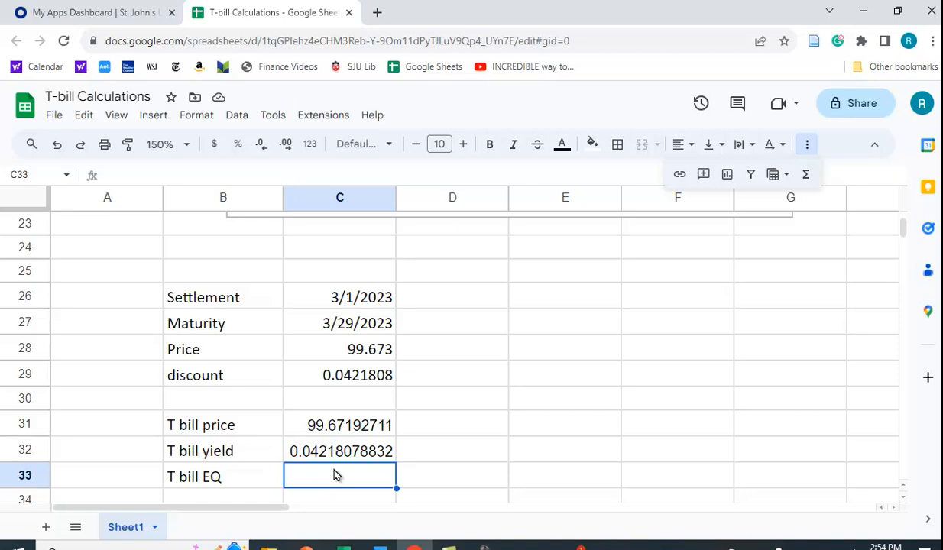
pyautogui.moveTo(346, 473)
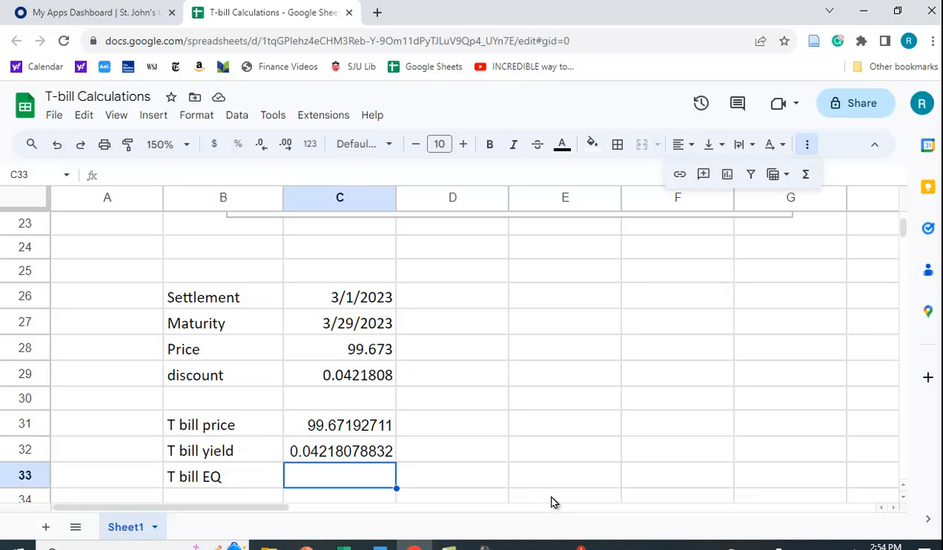
# - Enter a TBILLEQ formula in C33 using C26 and C27, giving 0.04290741203
pyautogui.click(805, 174)
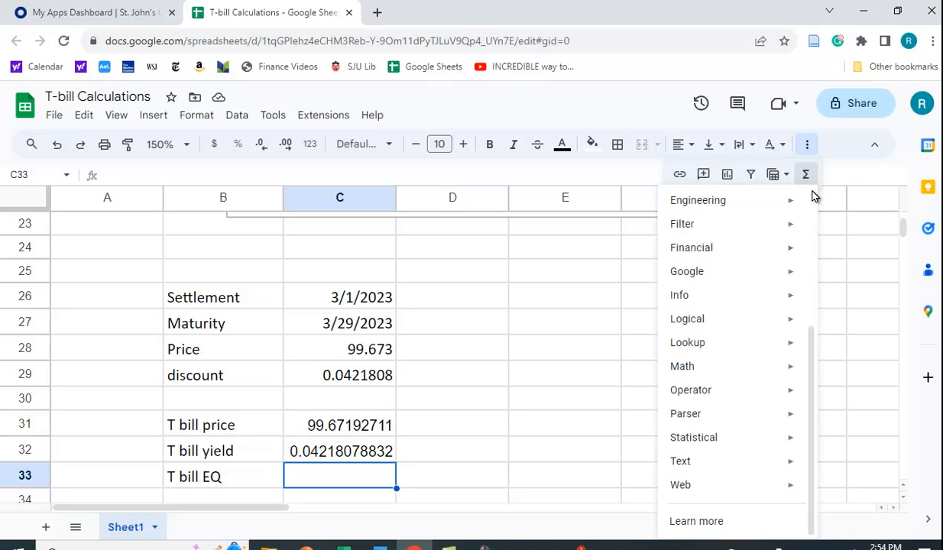
pyautogui.click(691, 247)
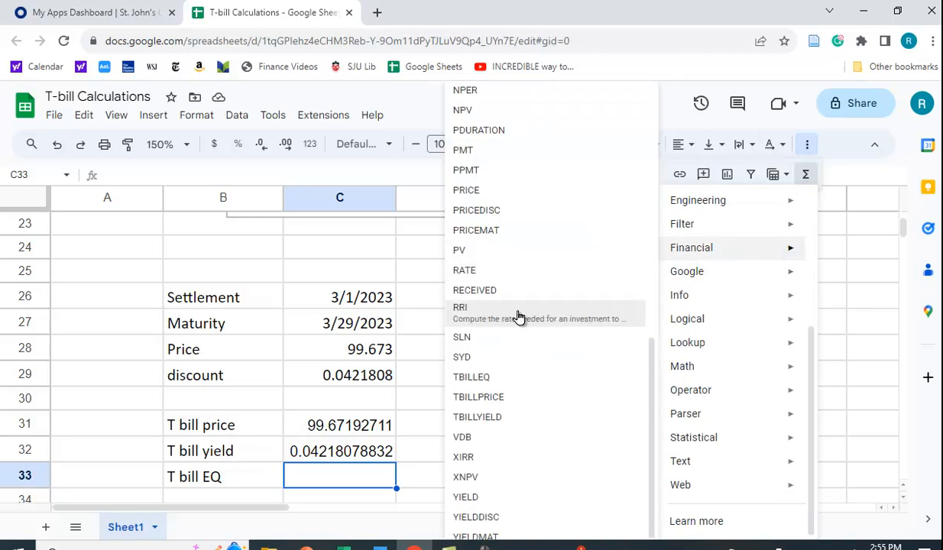
pyautogui.moveTo(471, 368)
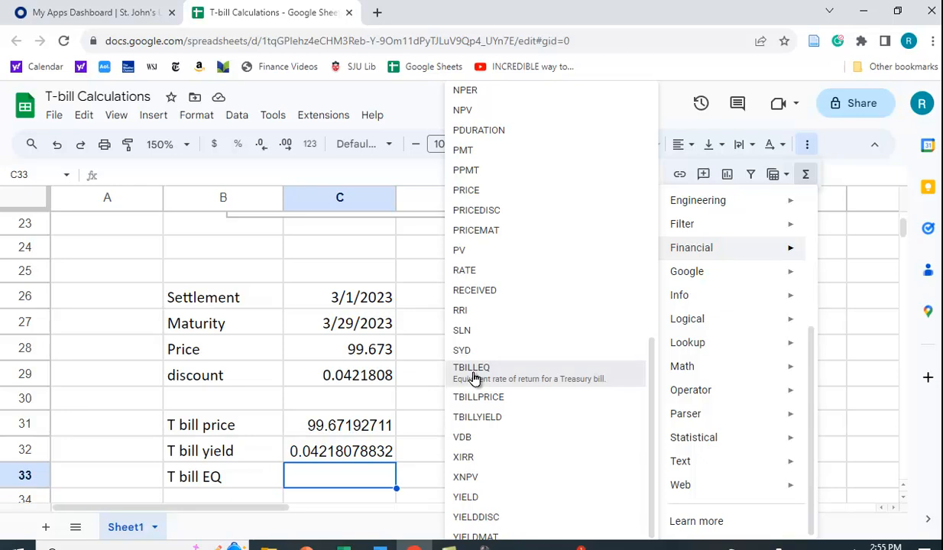
pyautogui.click(471, 368)
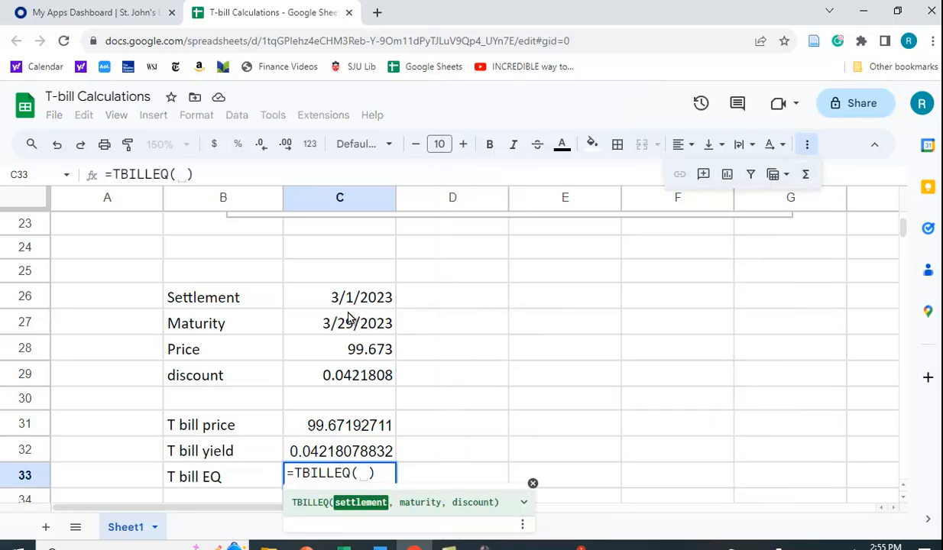
pyautogui.click(339, 297)
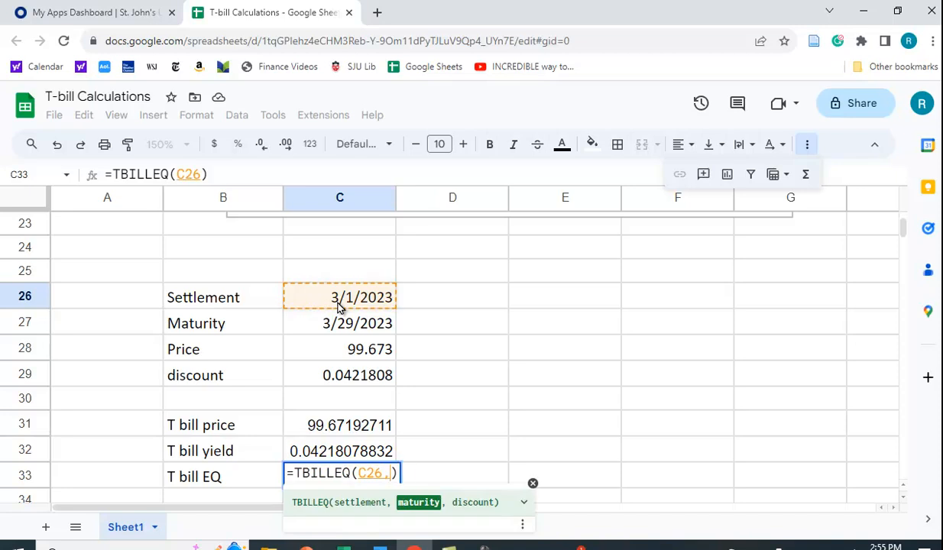
pyautogui.click(339, 322)
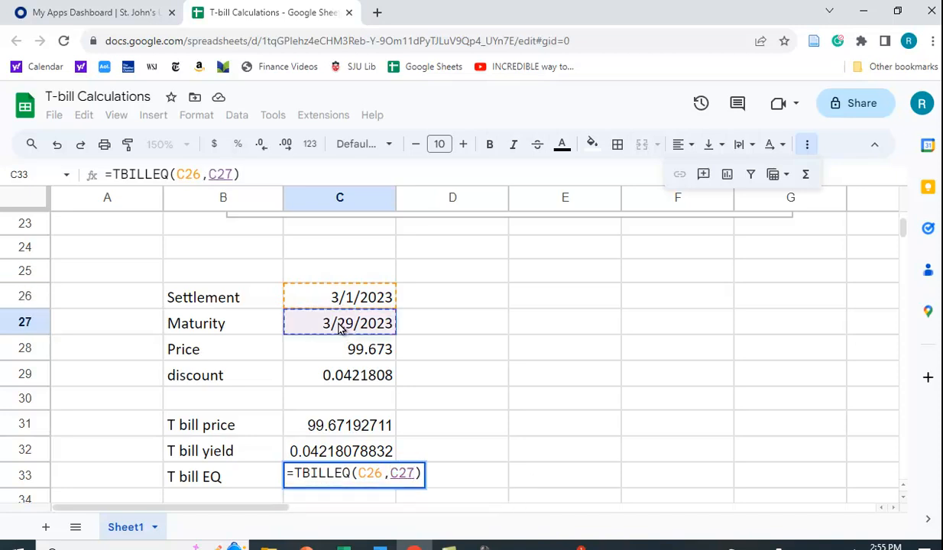
pyautogui.write(',')
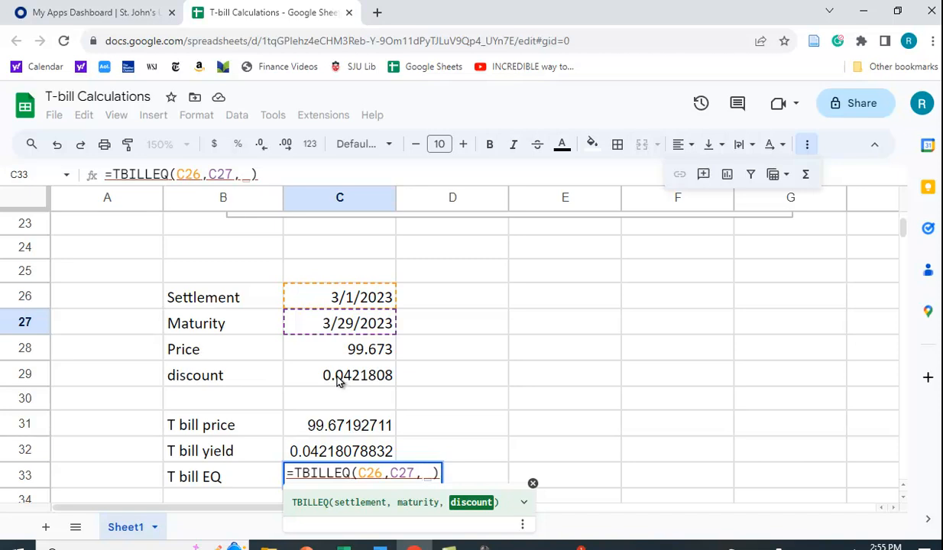
pyautogui.press('enter')
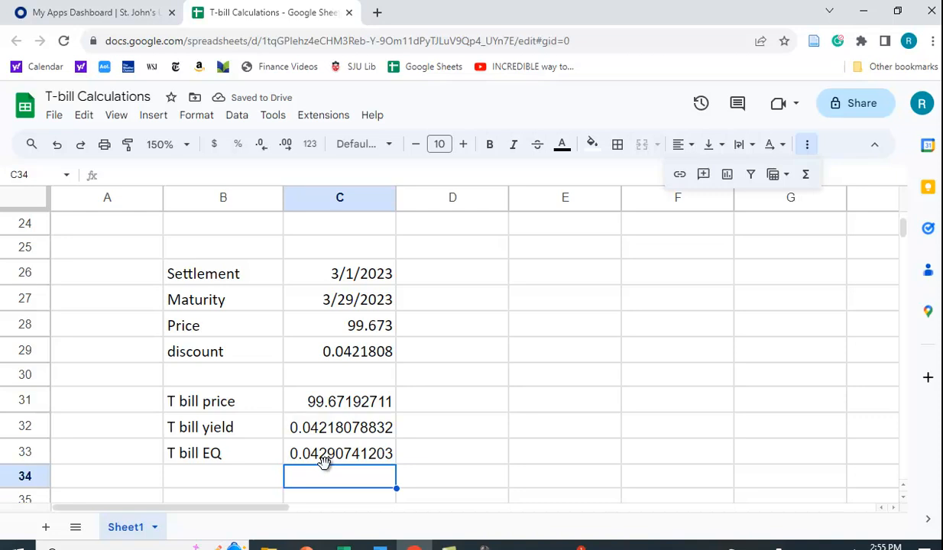
pyautogui.moveTo(314, 470)
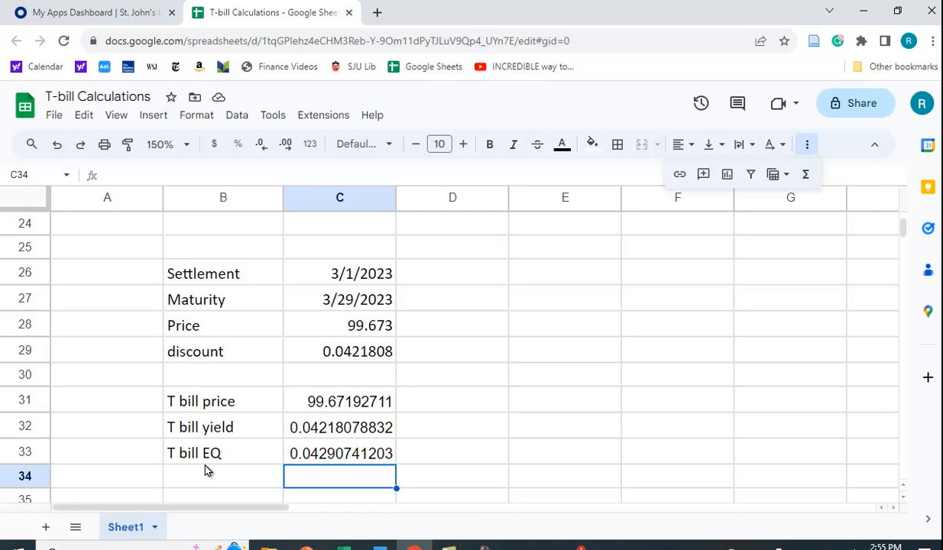
pyautogui.moveTo(307, 467)
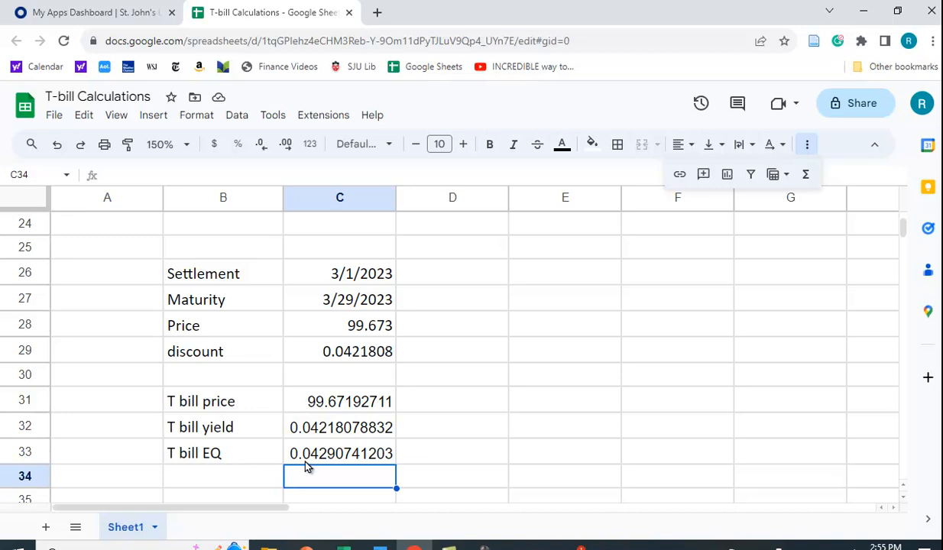
pyautogui.moveTo(285, 447)
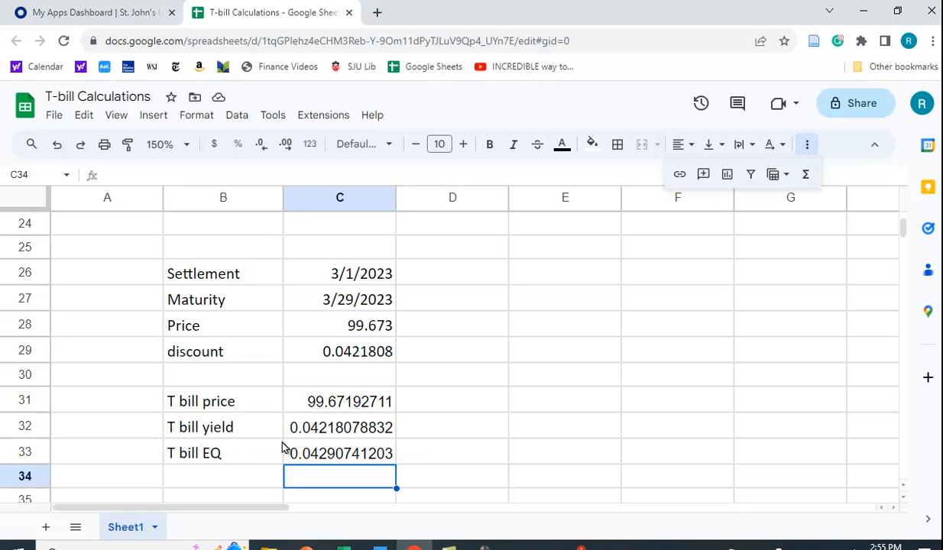
pyautogui.moveTo(718, 402)
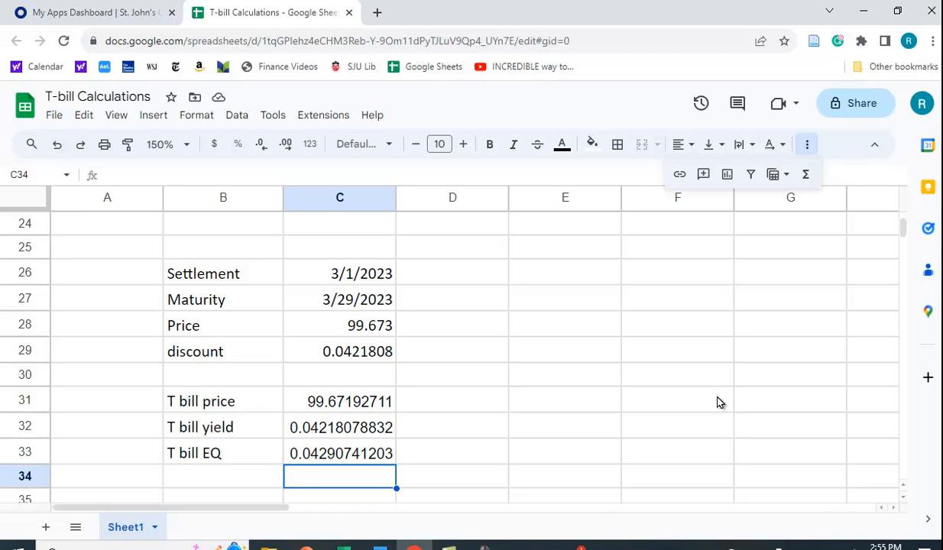
pyautogui.moveTo(802, 250)
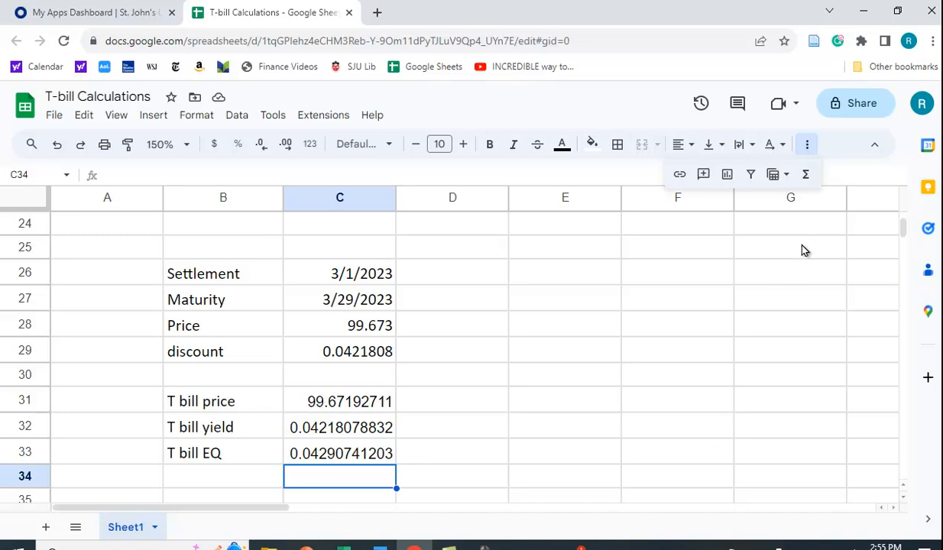
pyautogui.moveTo(642, 349)
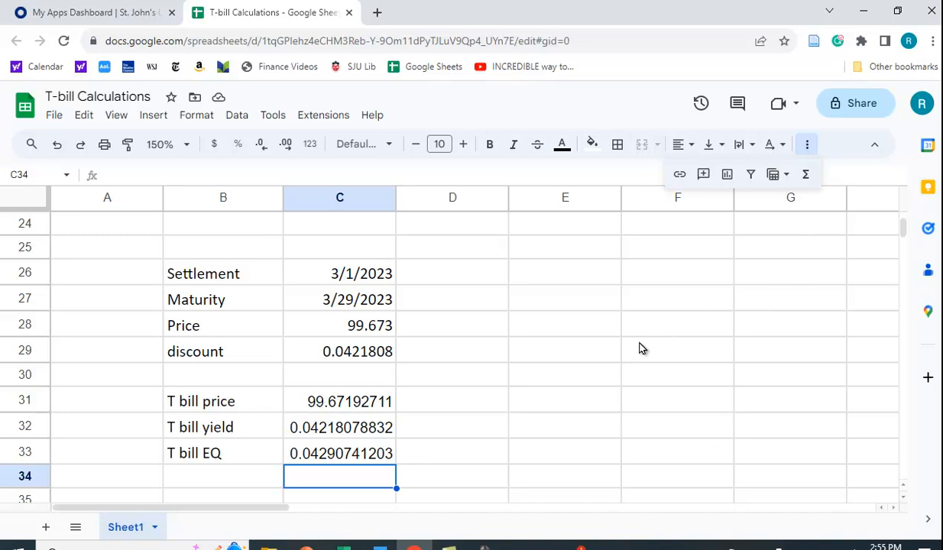
pyautogui.moveTo(585, 403)
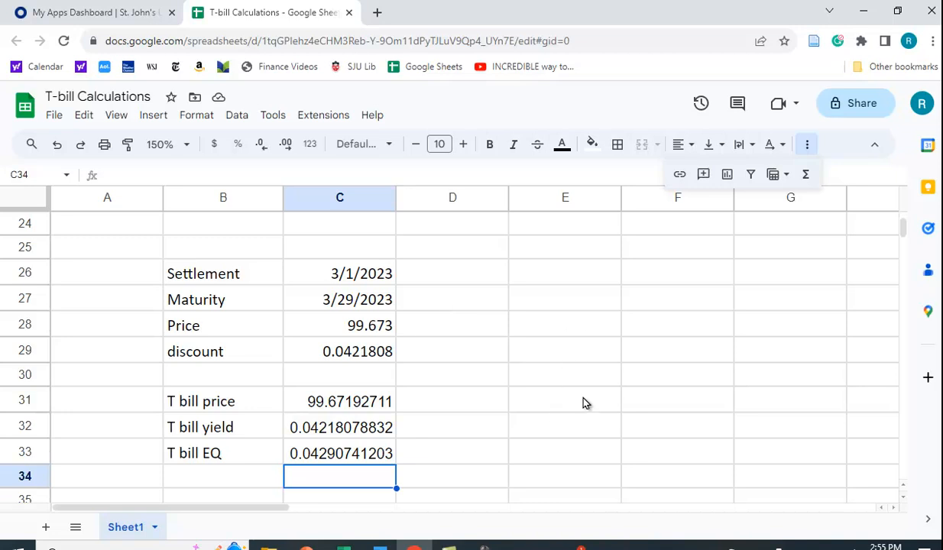
pyautogui.moveTo(606, 382)
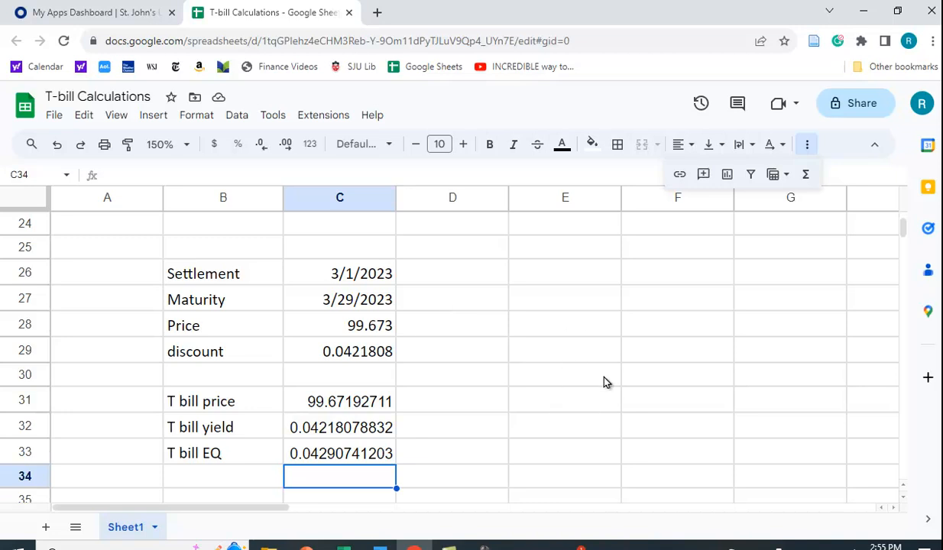